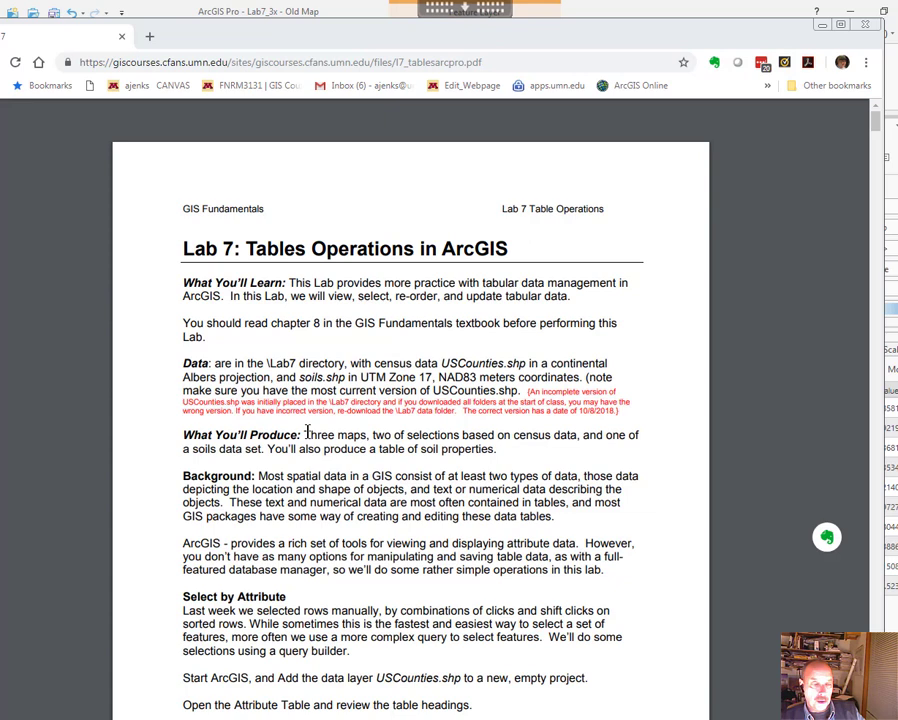
mouse_move(325, 418)
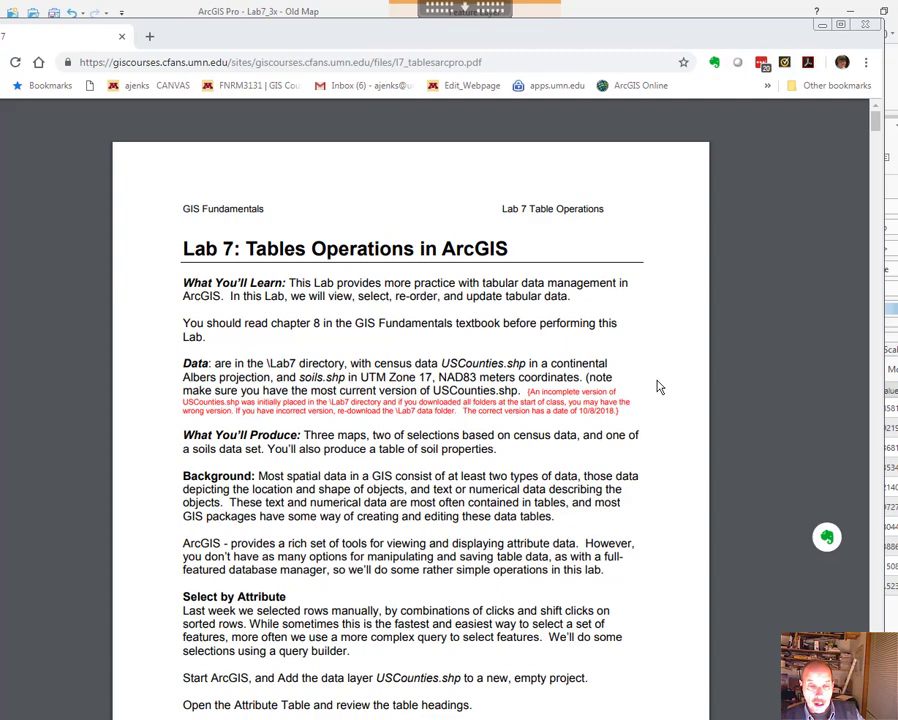
Step: Scroll the lab PDF down to page 7, showing selected counties in the attribute table
scroll("down", 3)
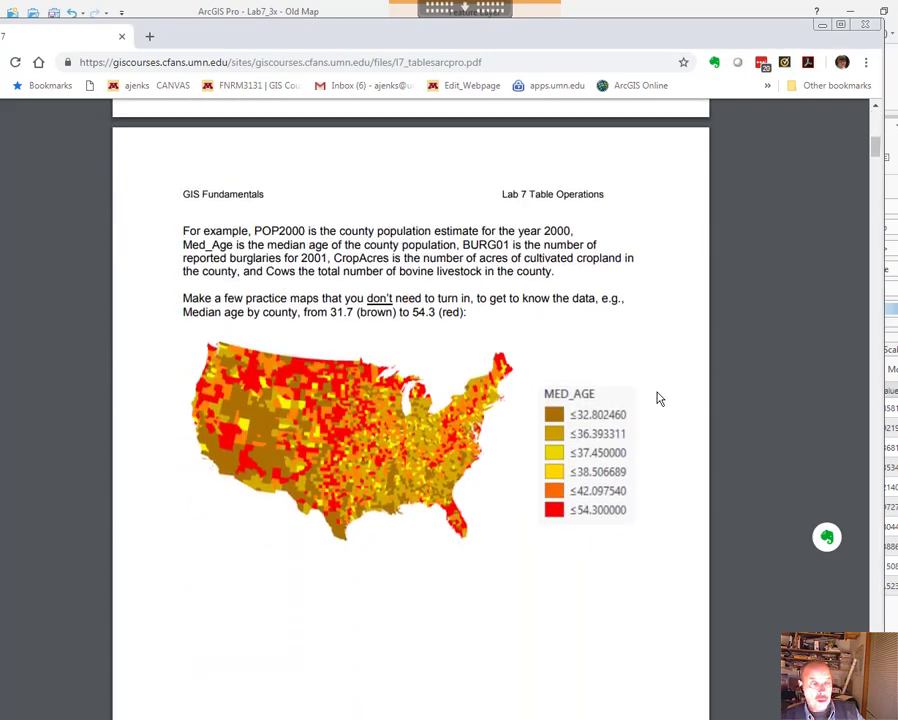
scroll("down", 3)
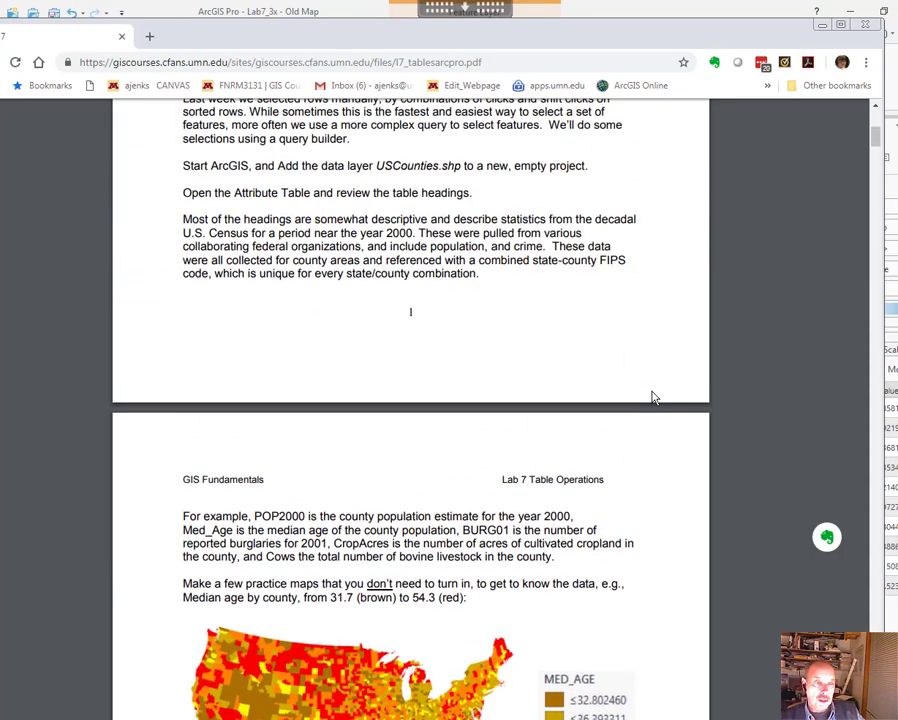
scroll("down", 3)
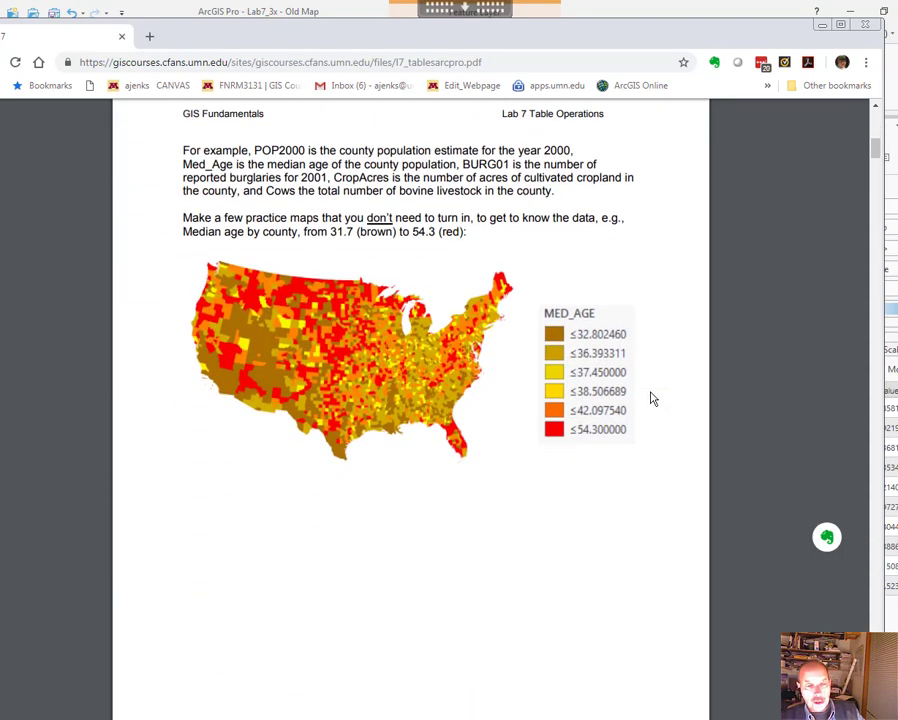
scroll("down", 3)
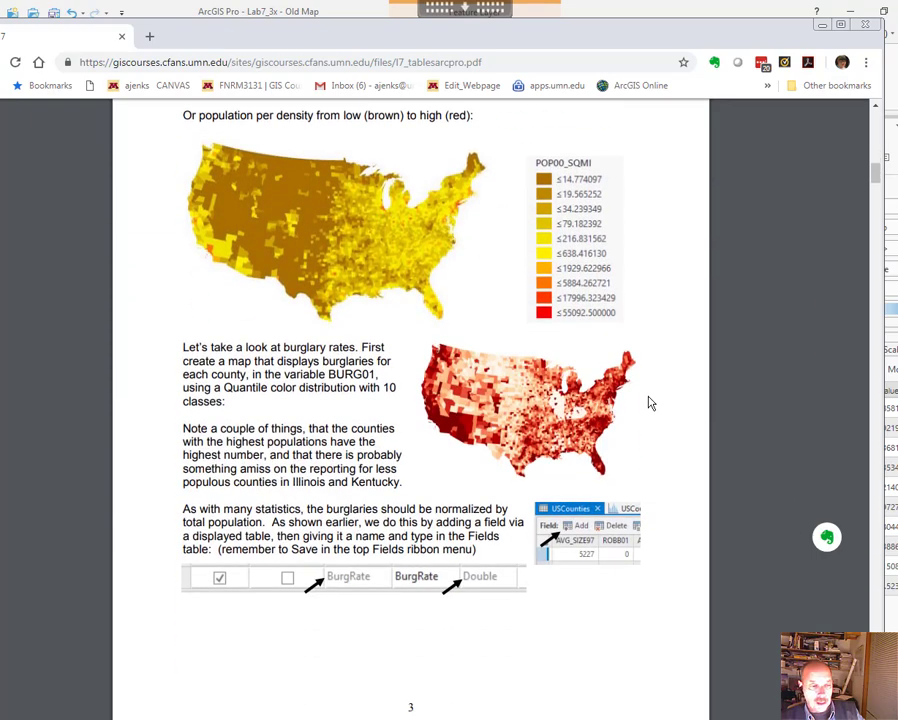
scroll("down", 3)
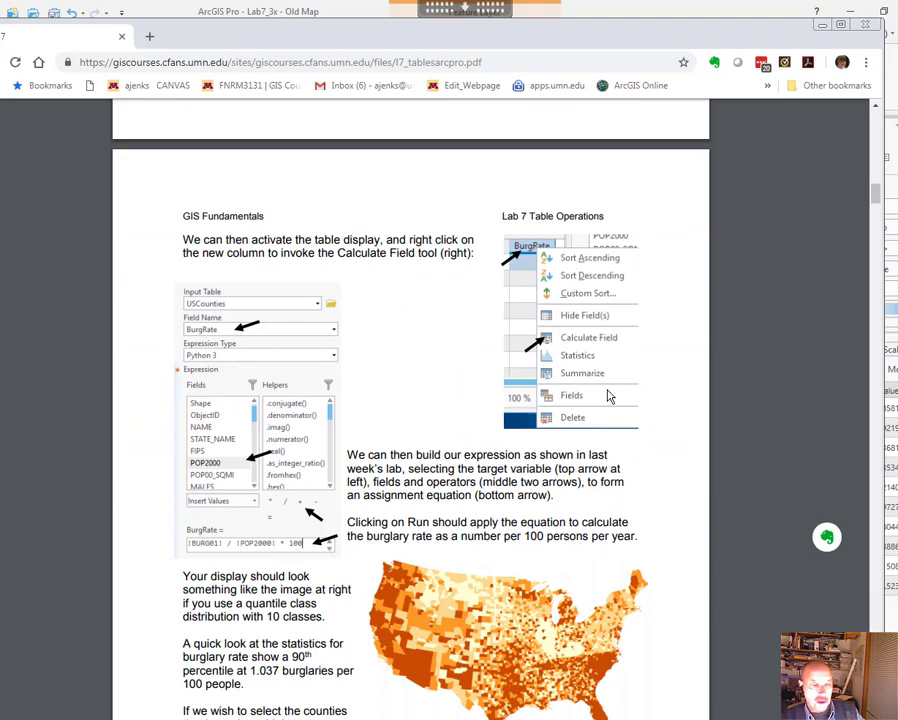
scroll("down", 3)
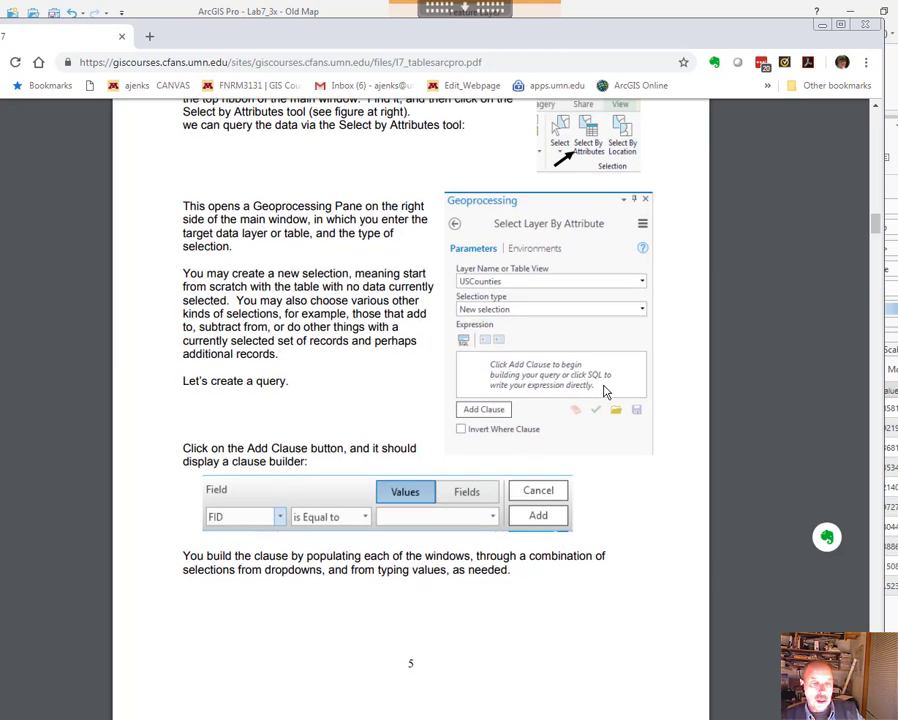
scroll("down", 3)
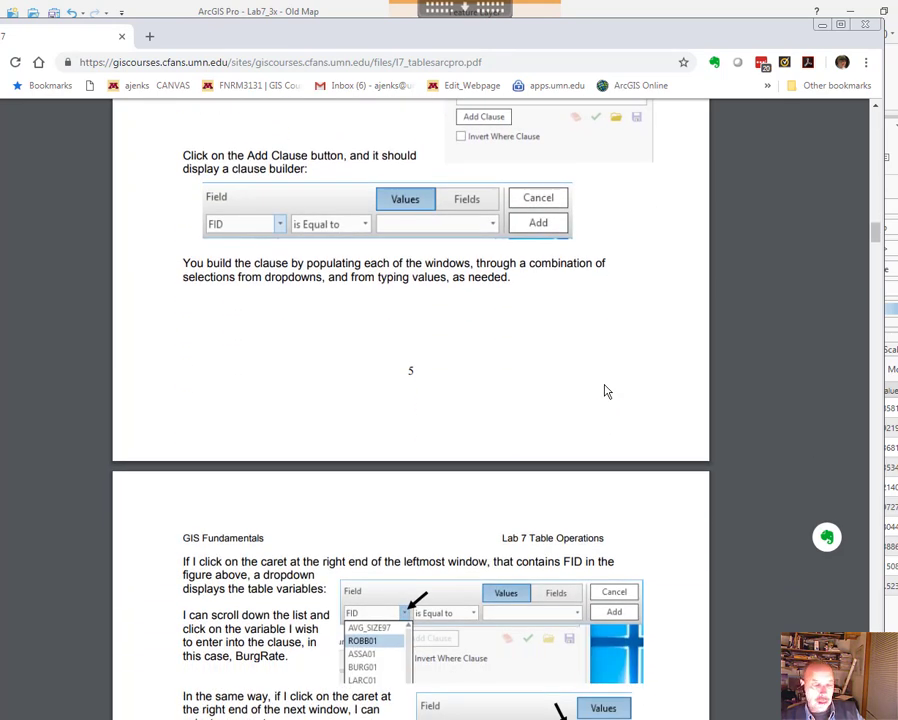
scroll("down", 3)
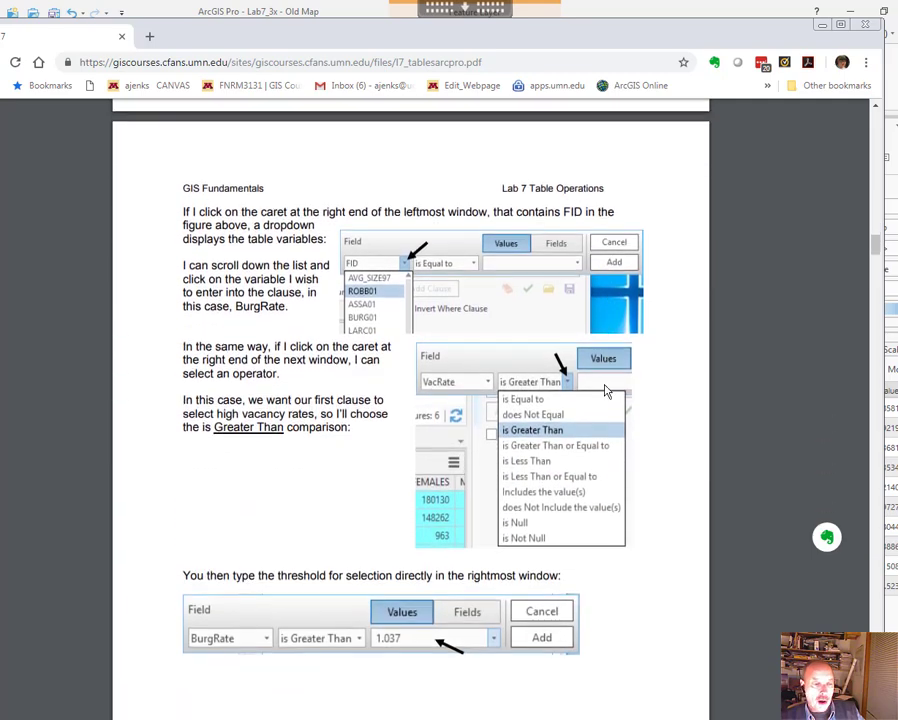
scroll("down", 3)
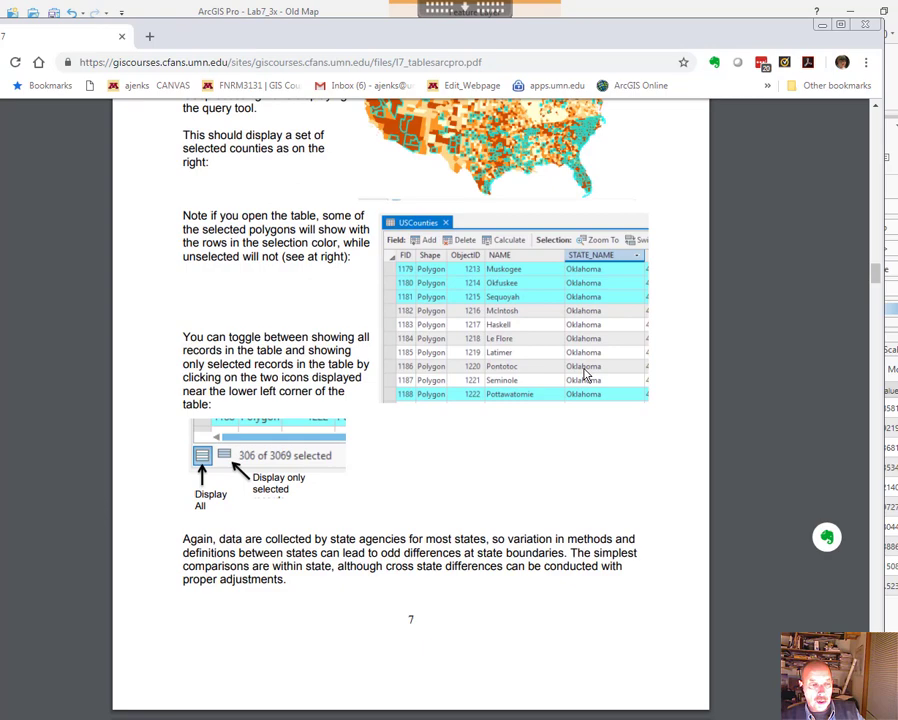
Step: Scroll through pages 8–9 to the compound VacRate selection: Greater Than 70 Or Less Than 2
scroll("down", 3)
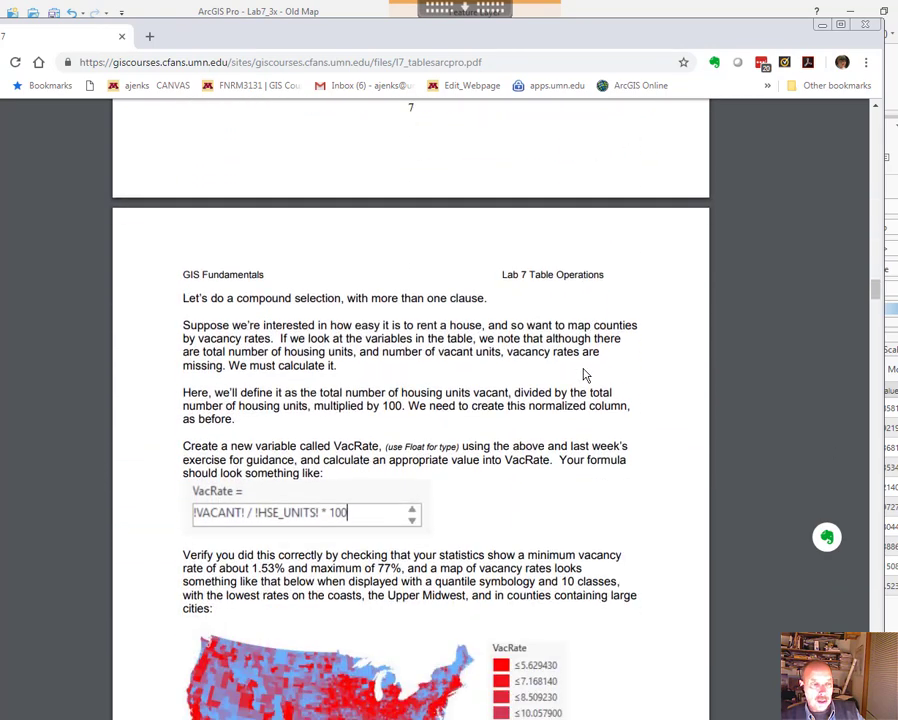
mouse_move(576, 379)
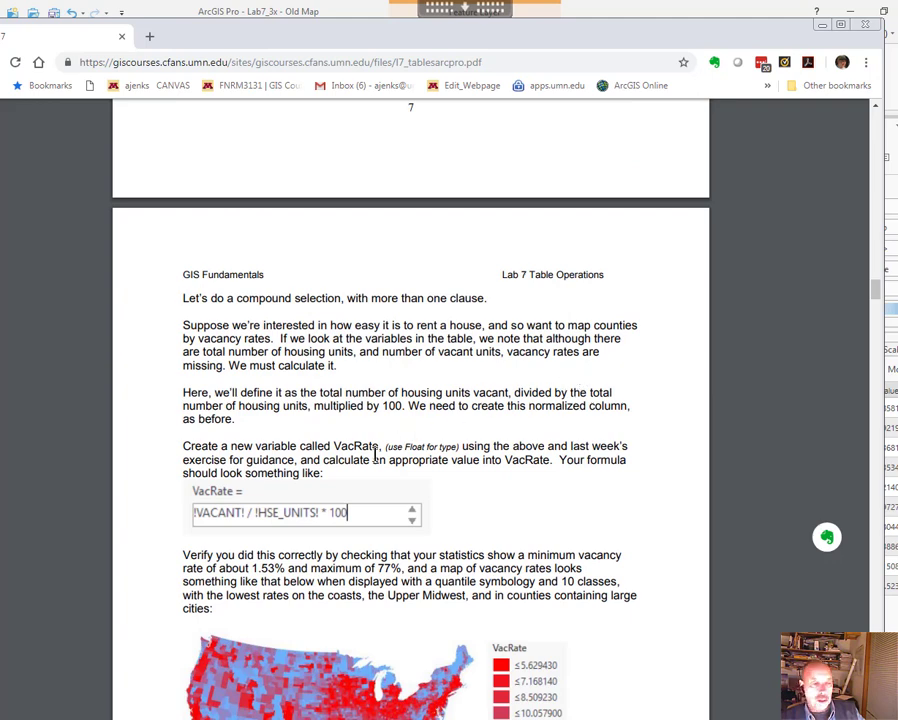
scroll("down", 3)
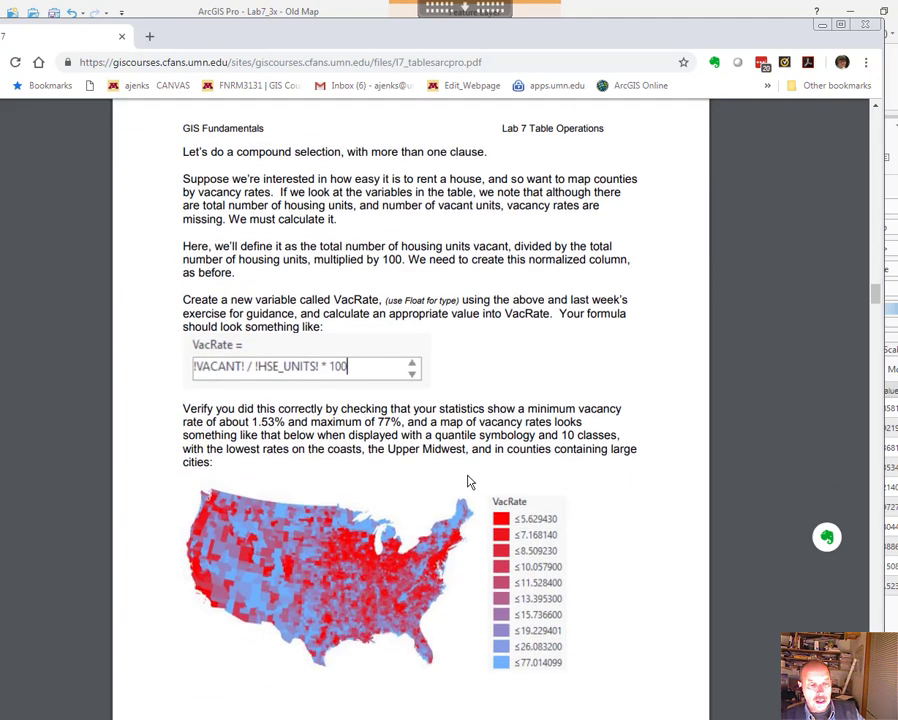
scroll("down", 3)
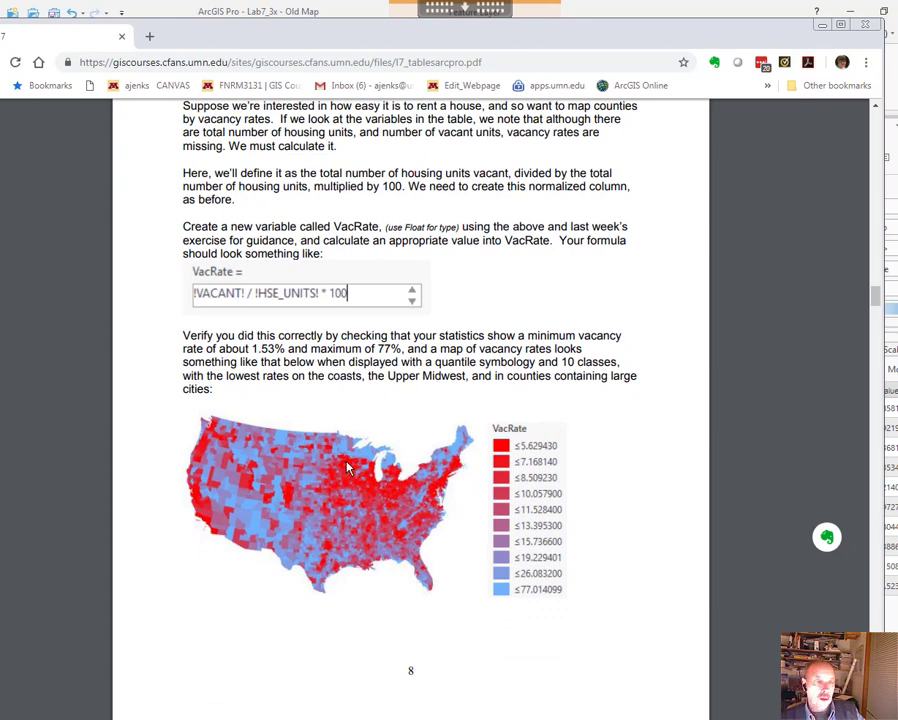
scroll("down", 3)
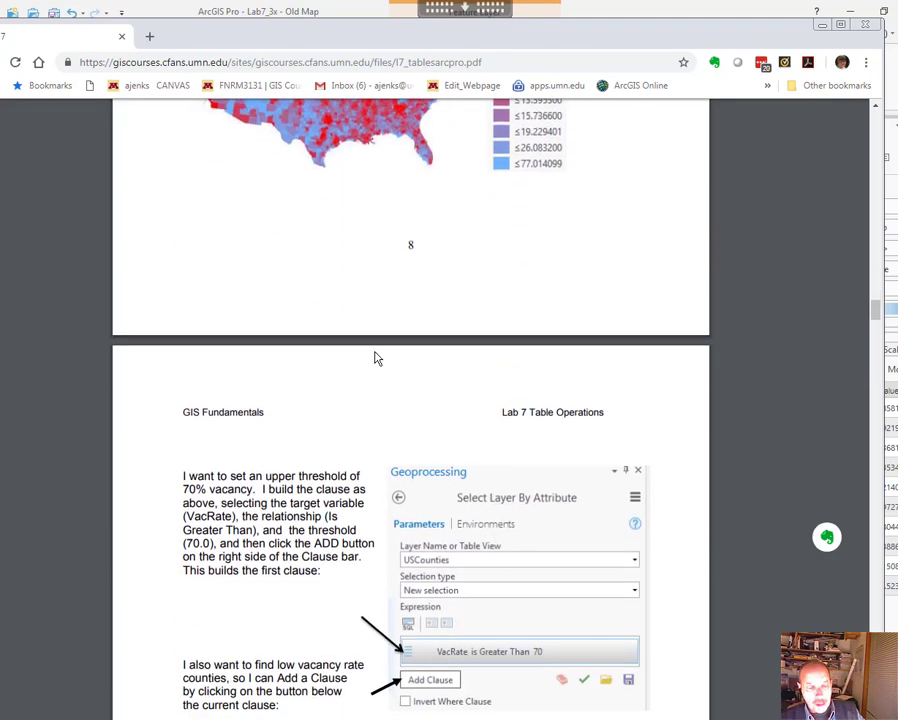
scroll("down", 3)
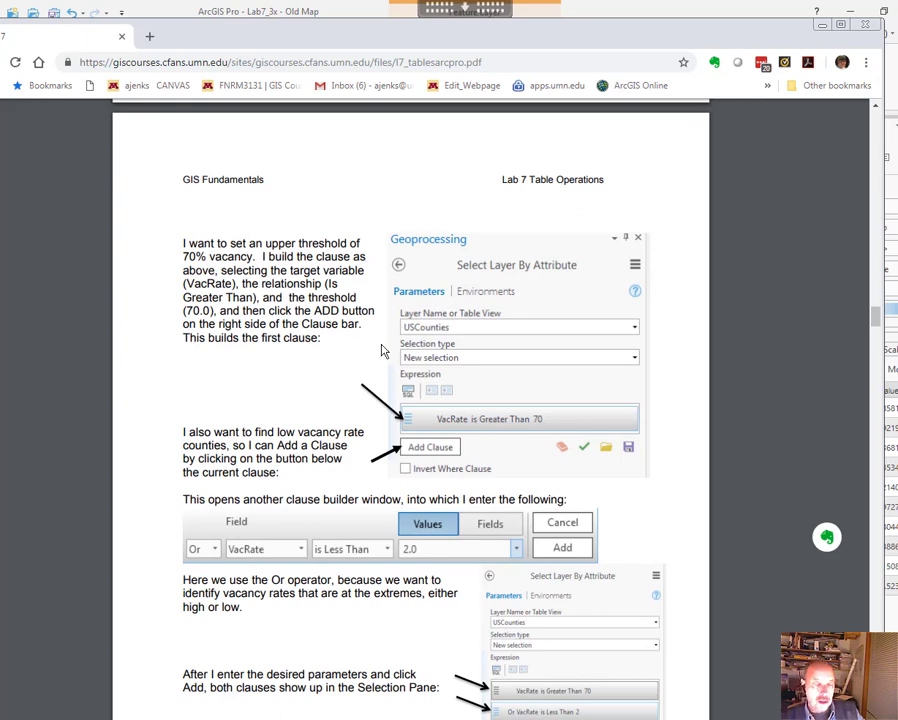
mouse_move(385, 350)
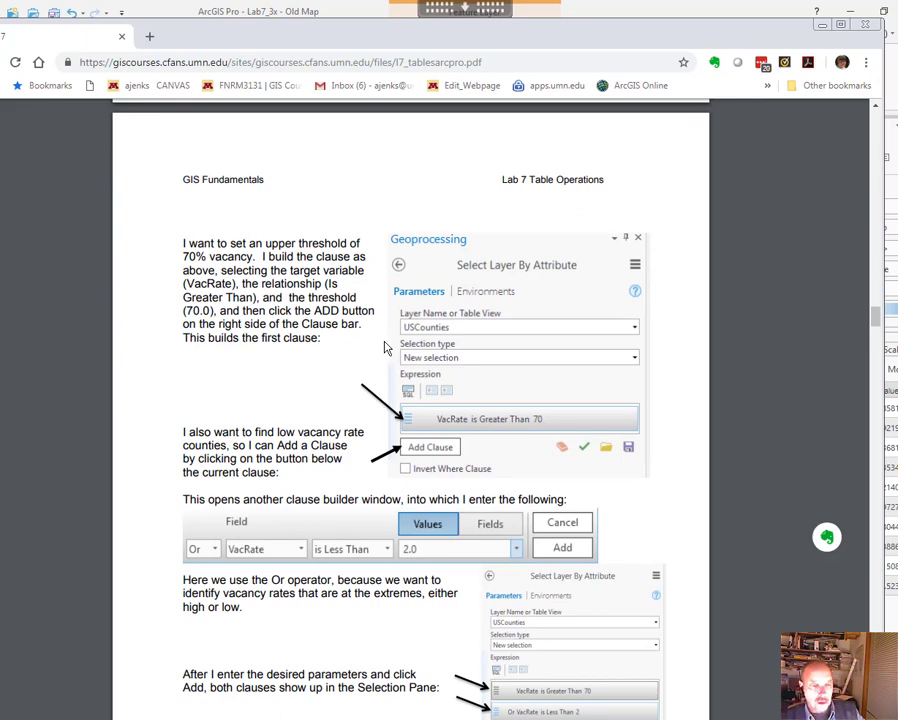
scroll("down", 3)
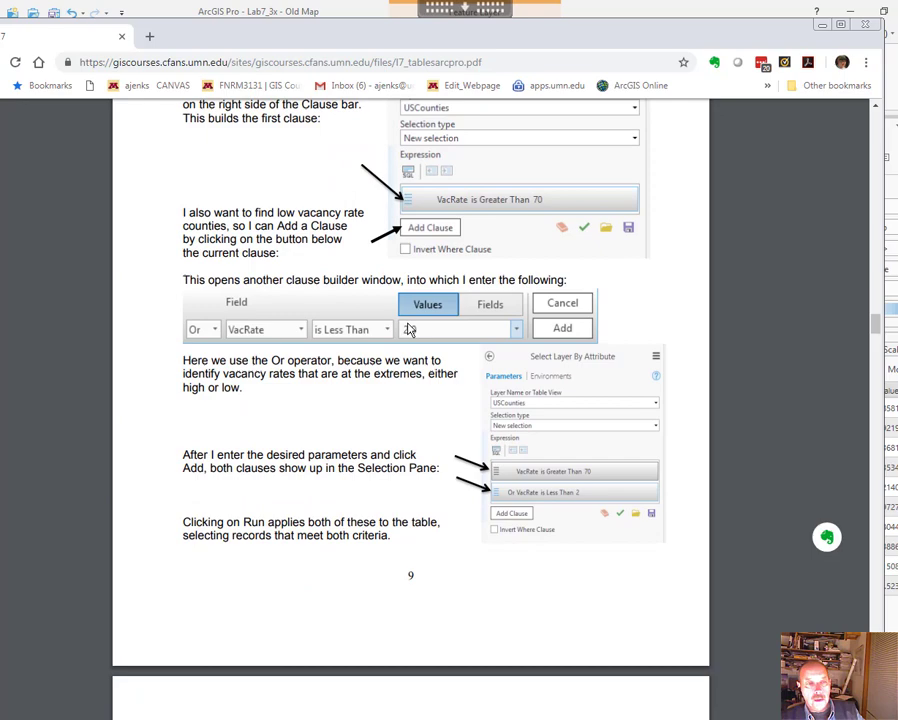
type("2.0")
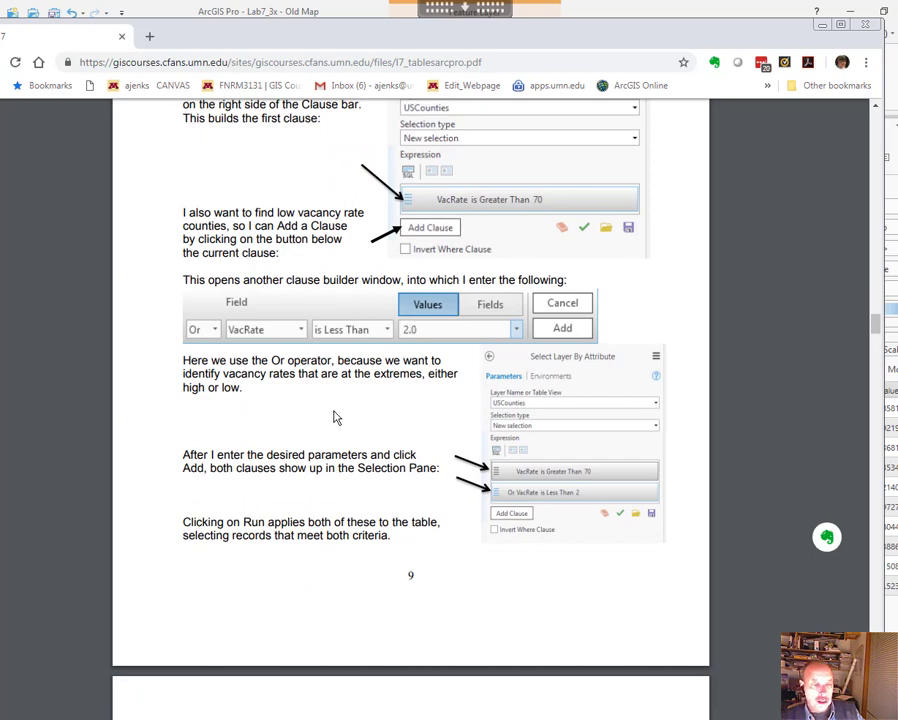
scroll("down", 3)
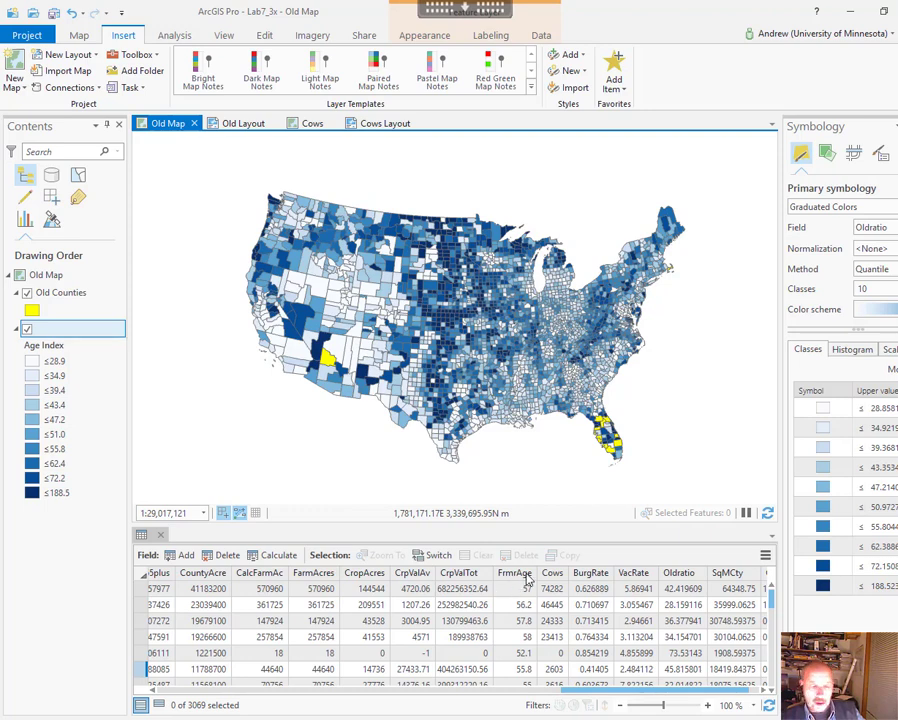
mouse_move(560, 587)
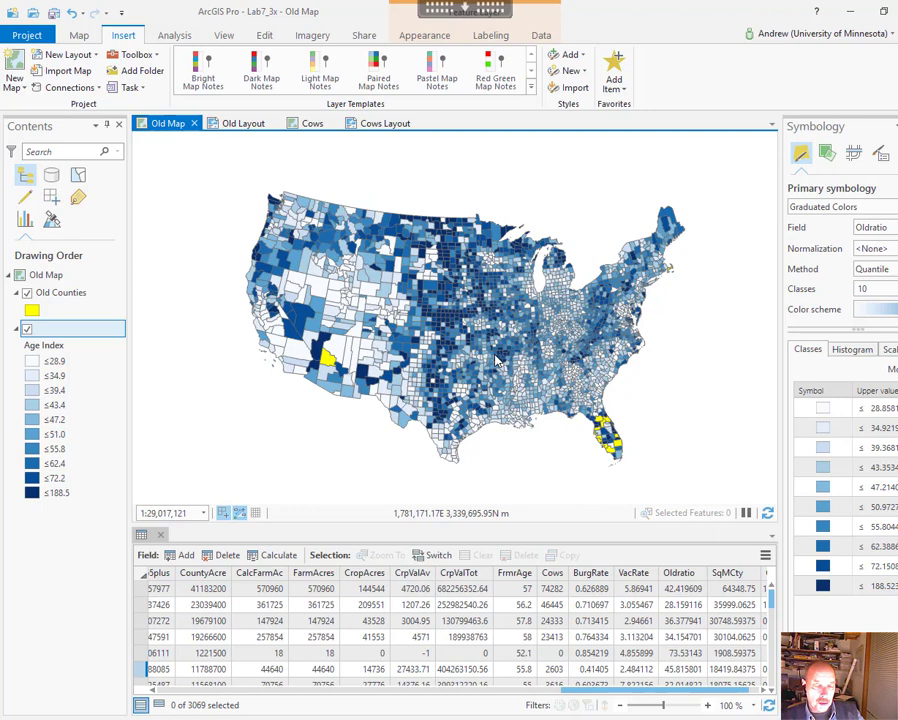
mouse_move(781, 236)
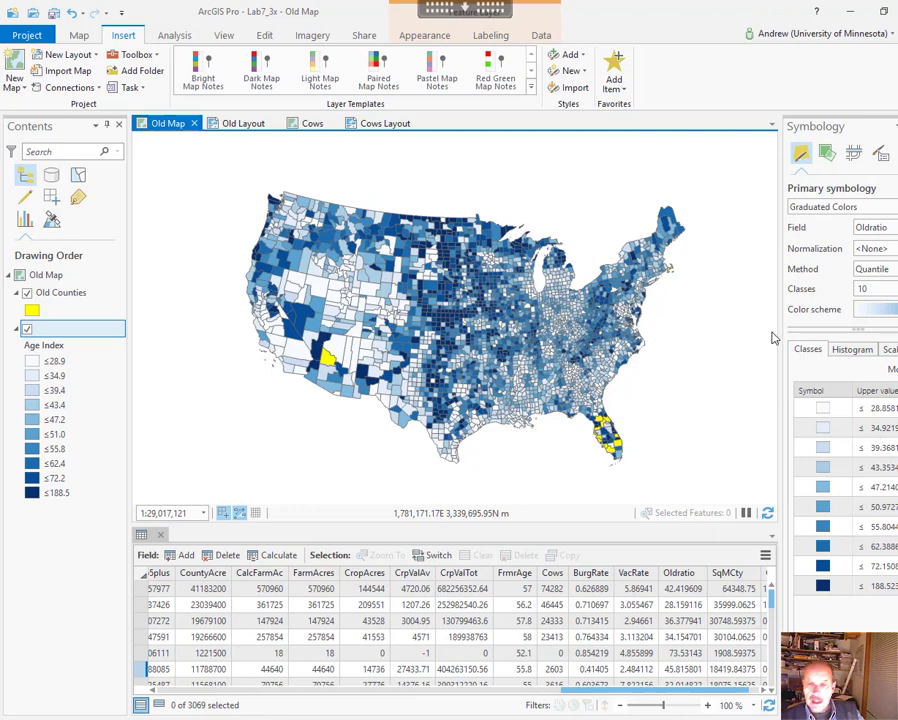
mouse_move(418, 333)
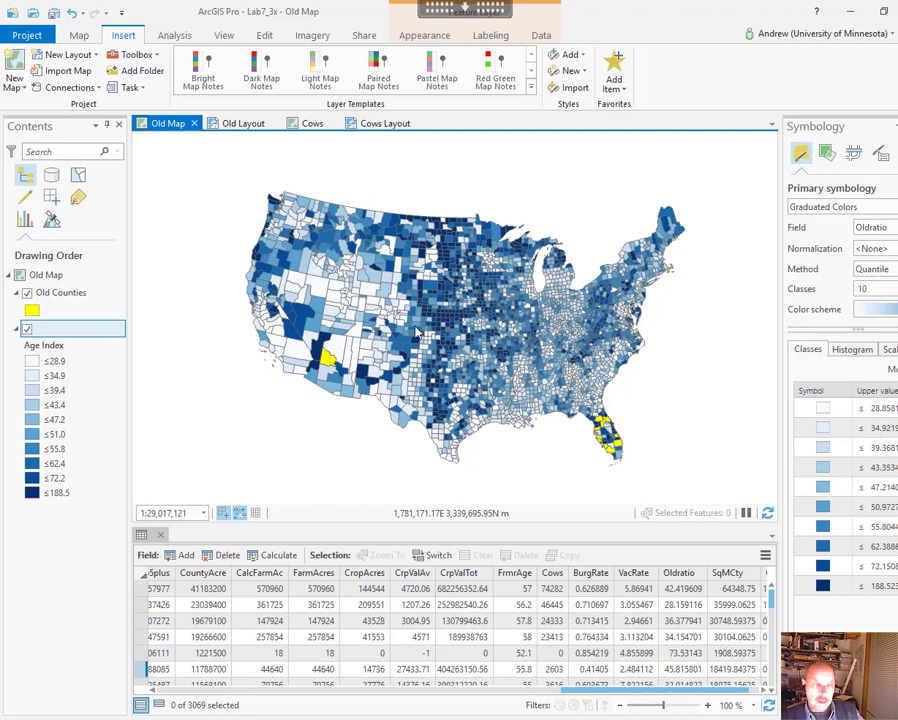
mouse_move(84, 313)
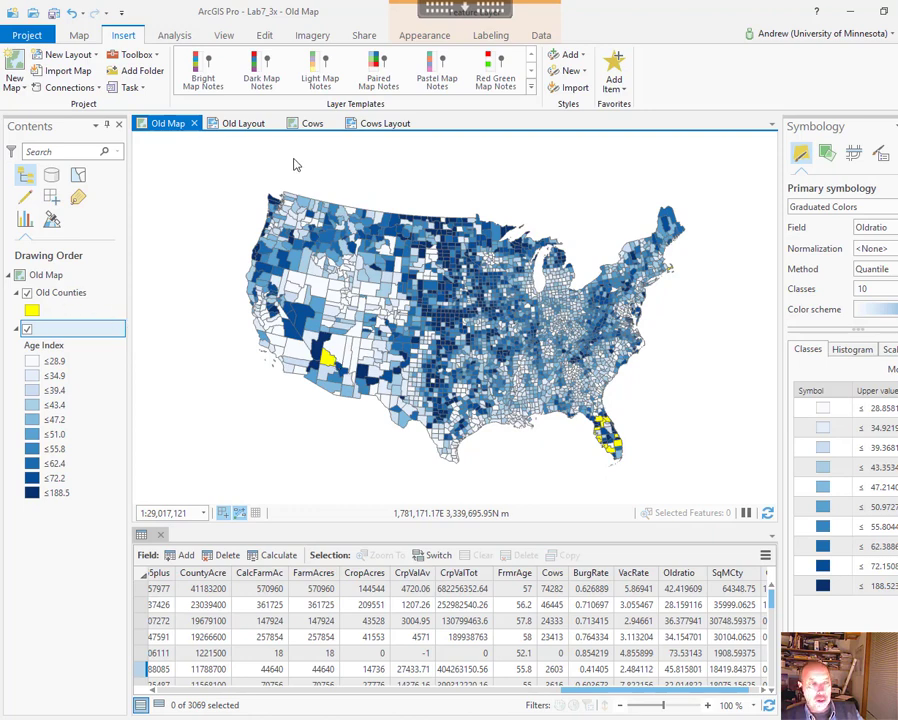
Step: Review the finished High Old/Young Ratios layout, then the Cows Layout and Cows map
left_click(241, 123)
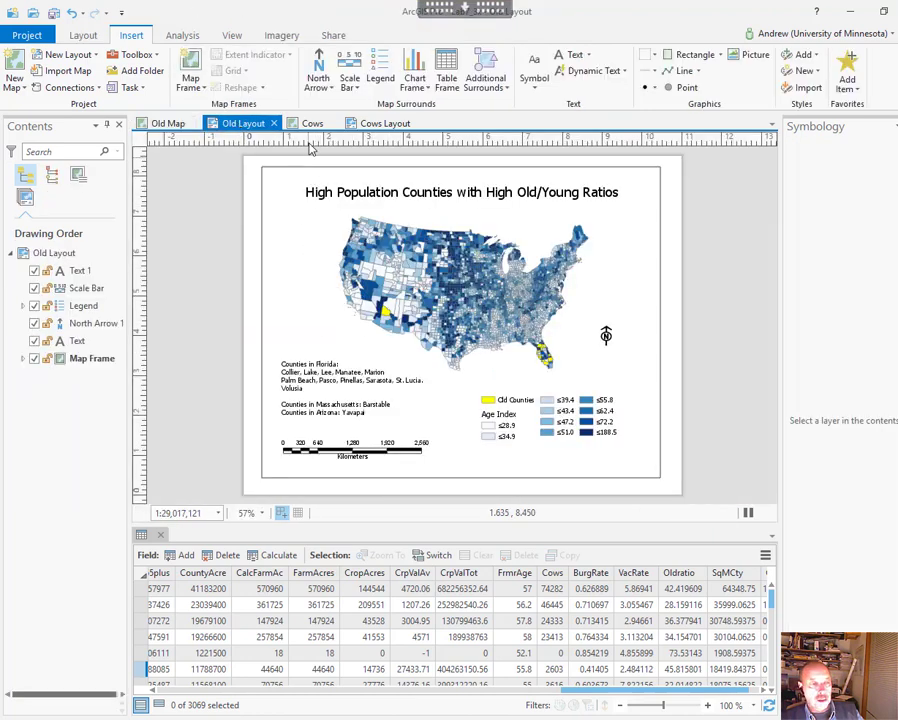
left_click(310, 122)
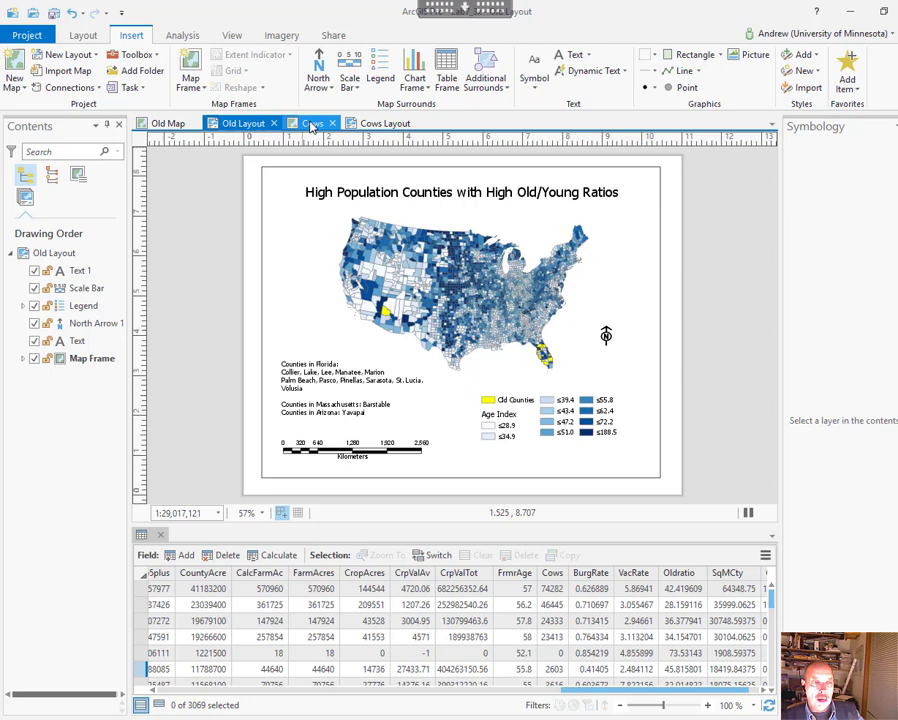
left_click(383, 122)
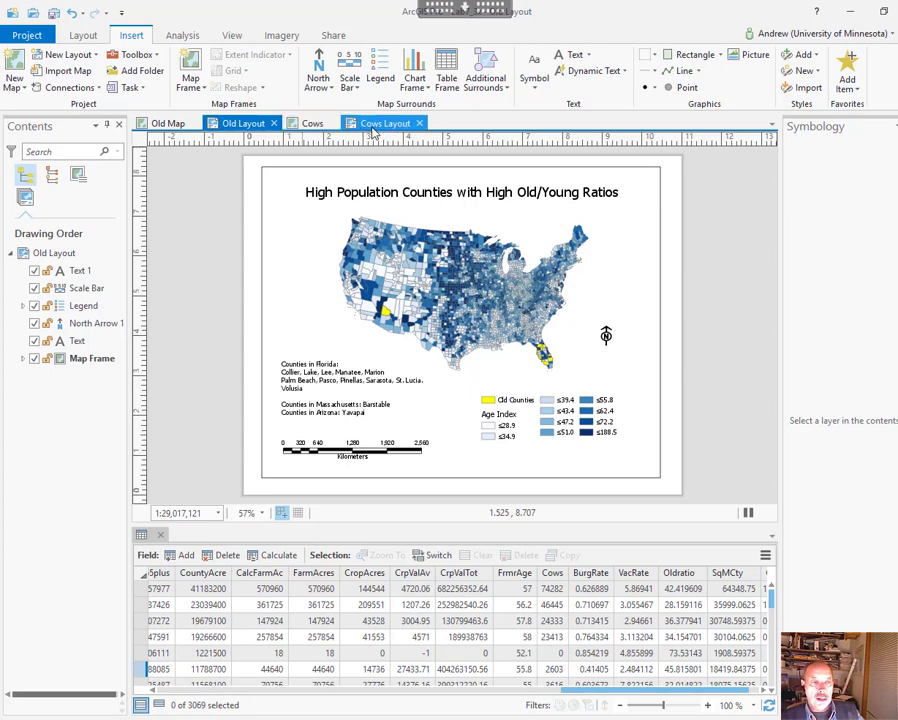
left_click(380, 122)
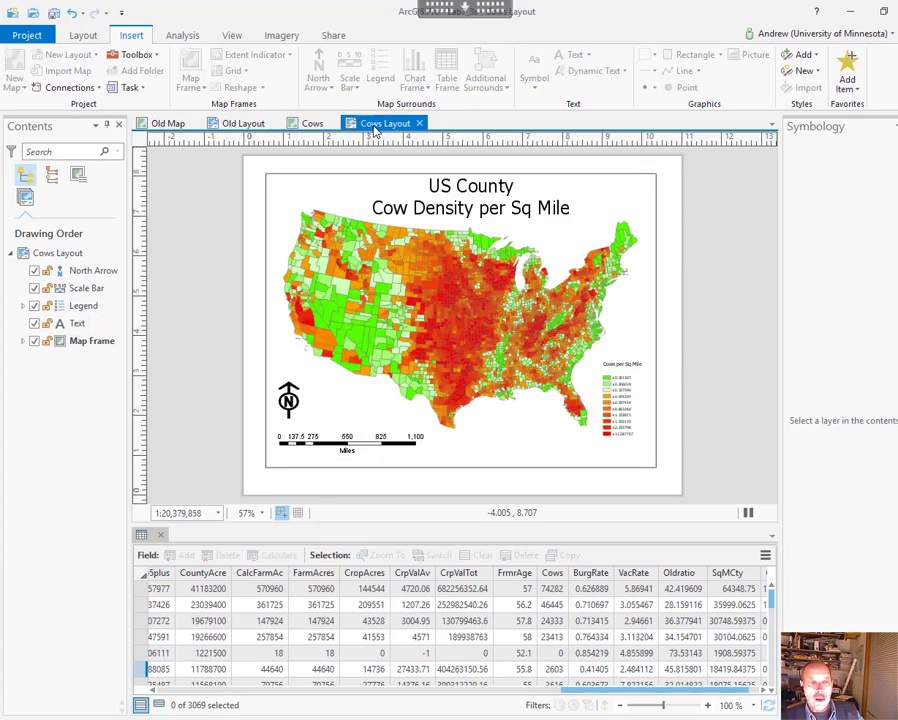
left_click(312, 123)
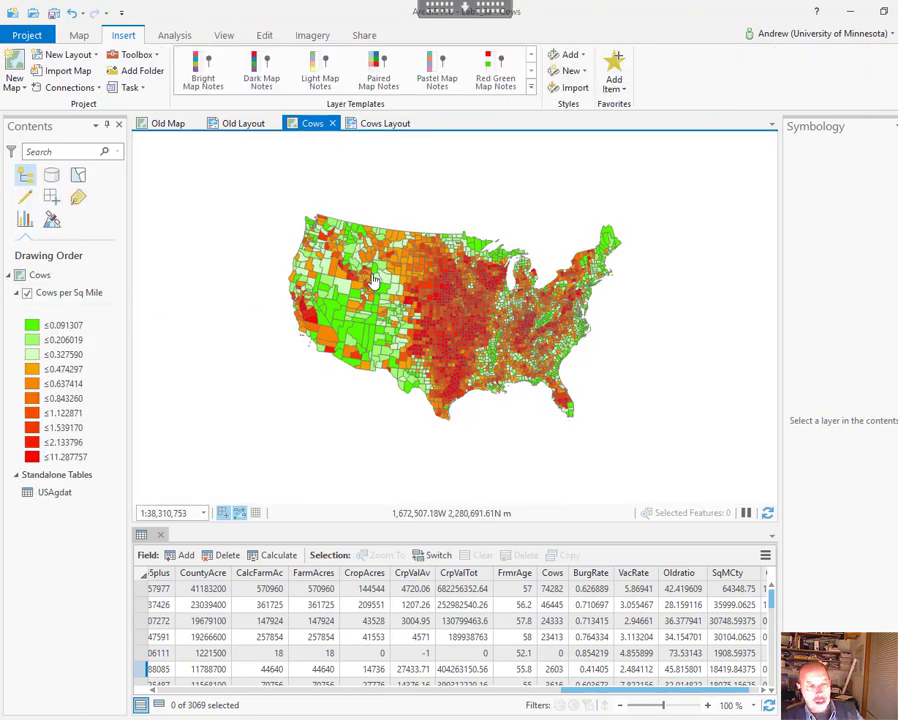
Step: Check the Cows field in the Cows map's table, then return to the Cows Layout
left_click(55, 492)
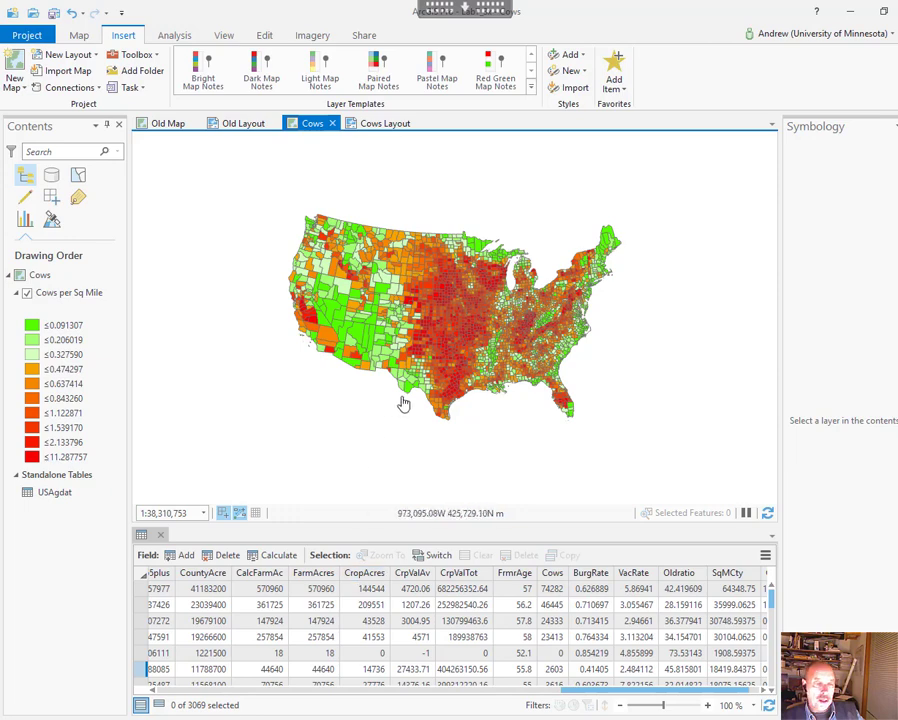
mouse_move(281, 391)
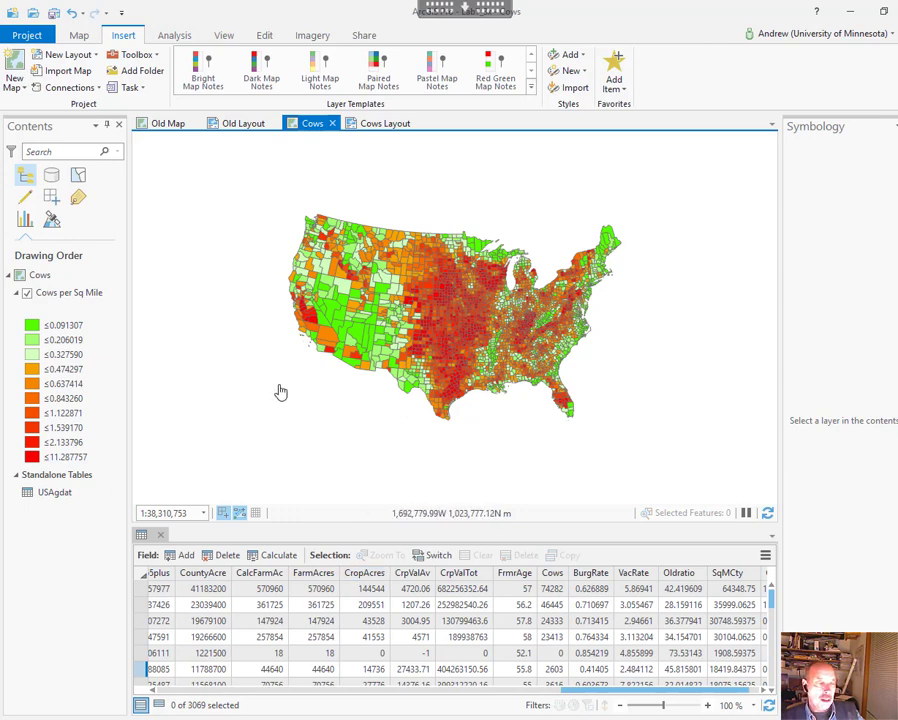
mouse_move(478, 288)
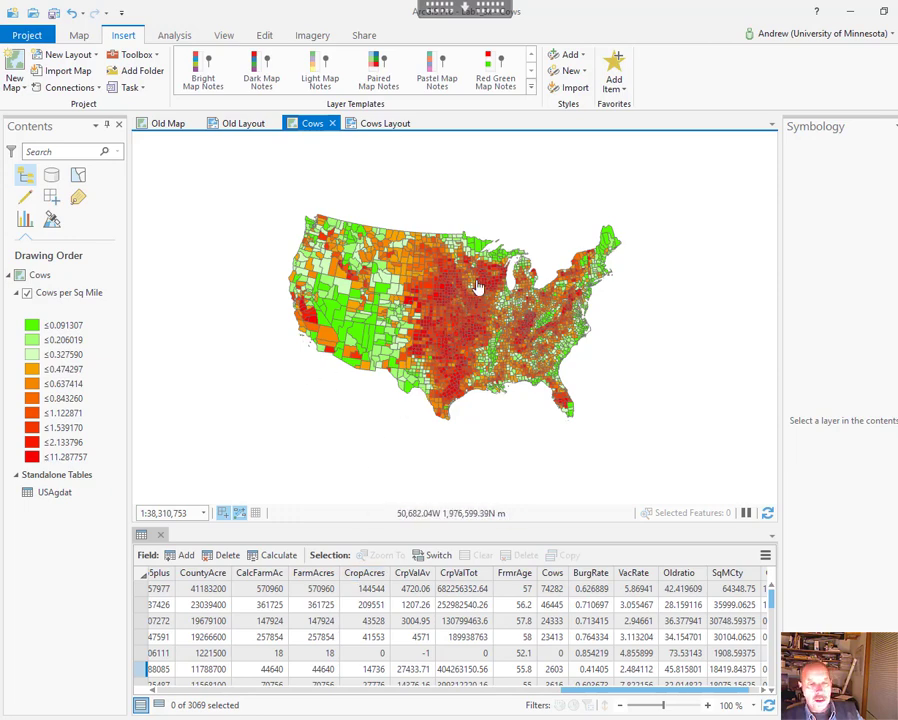
mouse_move(478, 338)
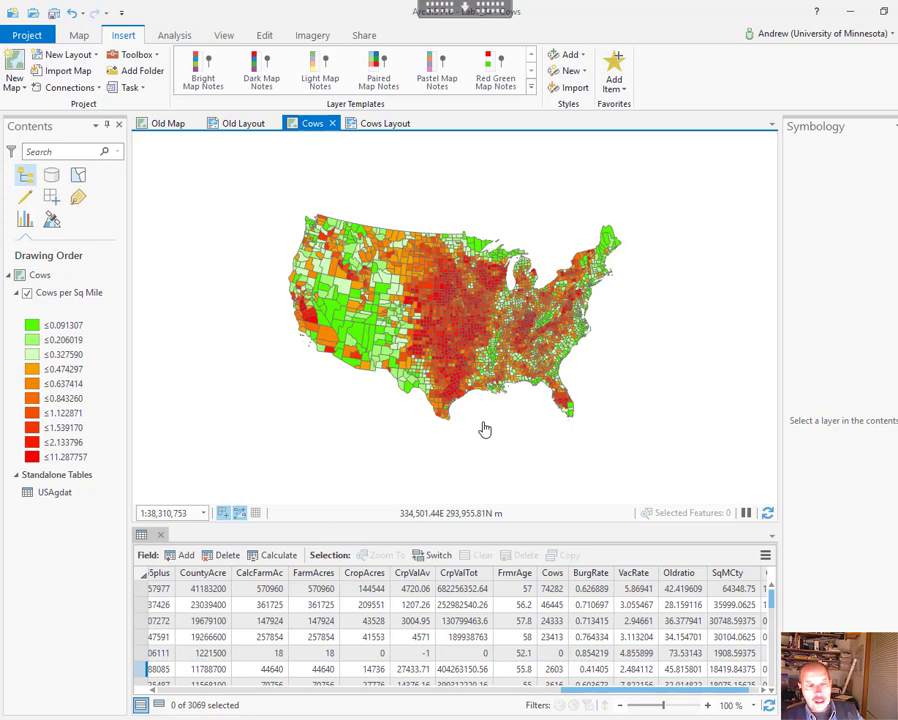
mouse_move(469, 496)
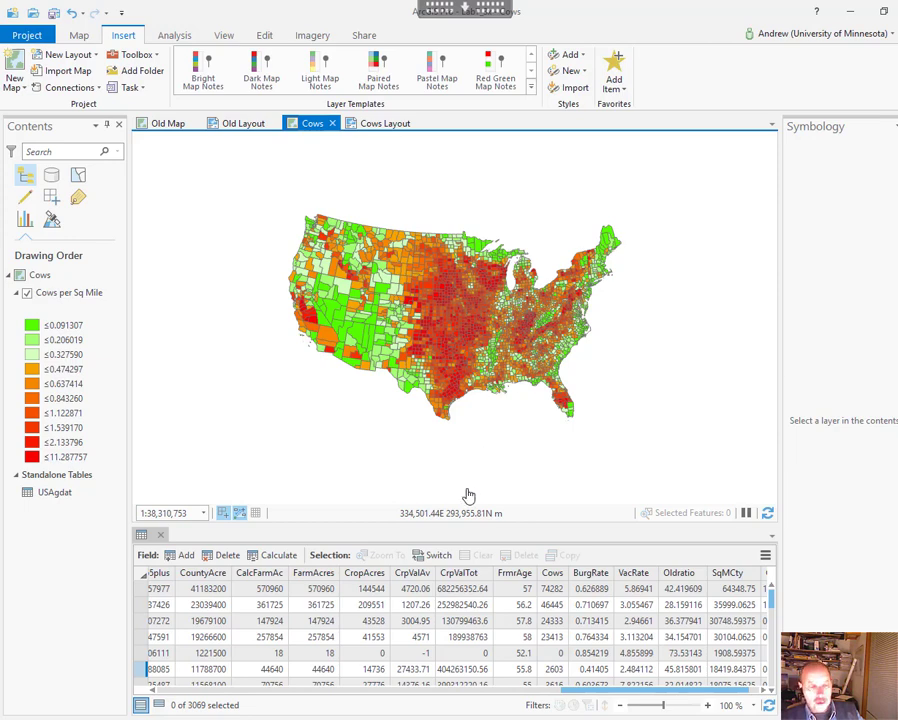
mouse_move(465, 453)
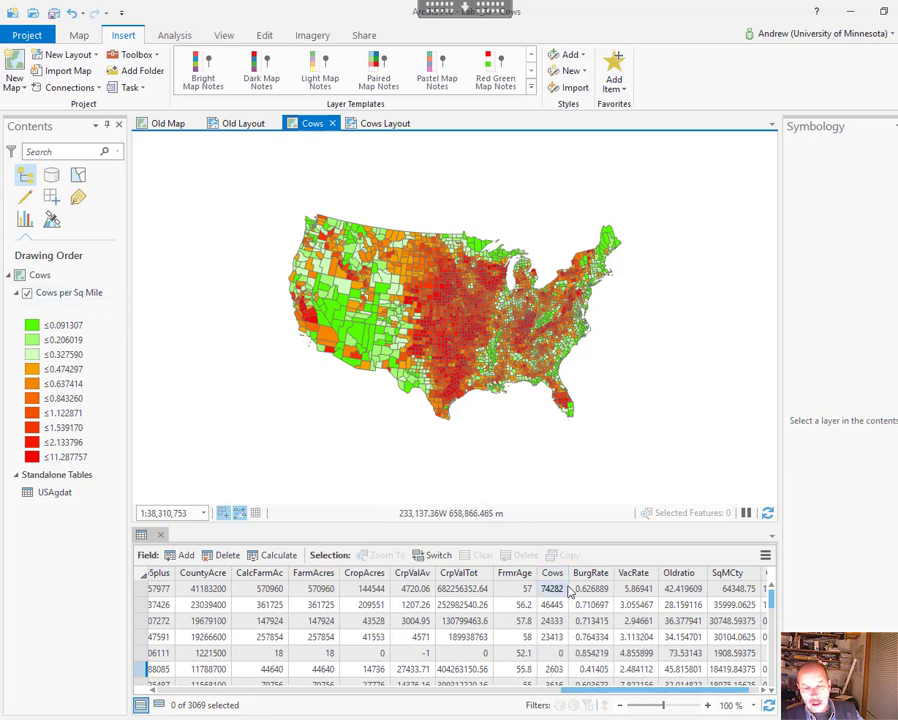
left_click(383, 122)
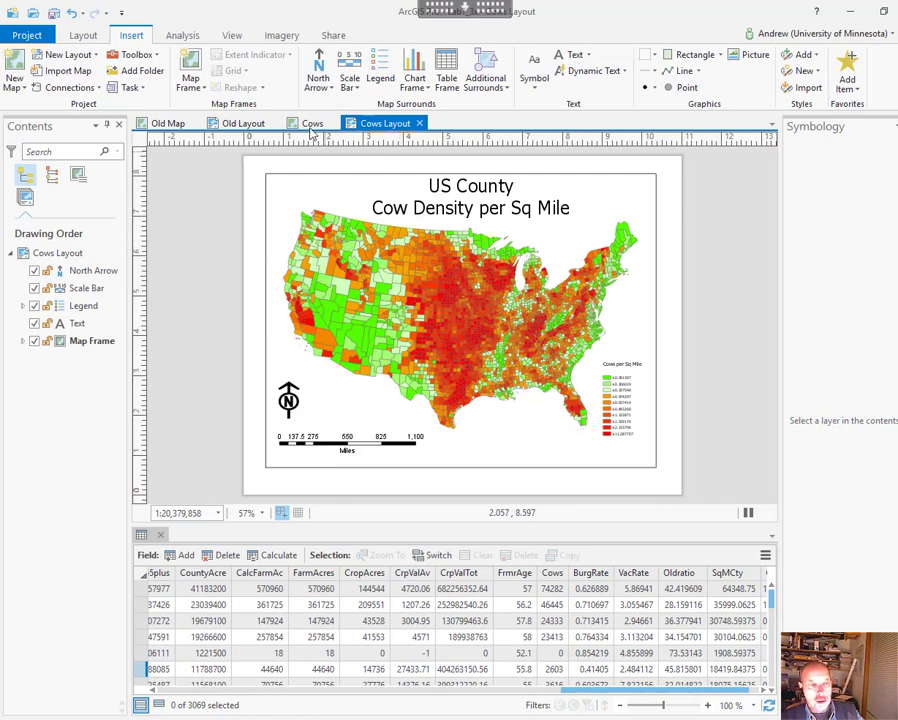
Step: Switch to the Cows map to view the USAgdat table's state, population and household fields
left_click(312, 122)
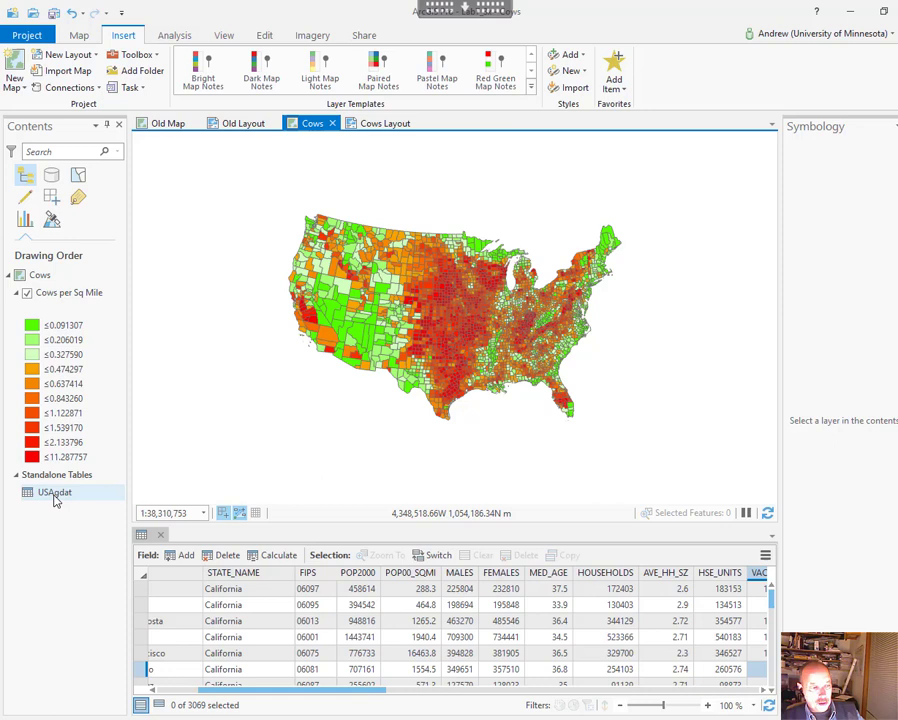
Step: Select the Cows per Sq Mile layer in Contents and open its options menu
left_click(67, 292)
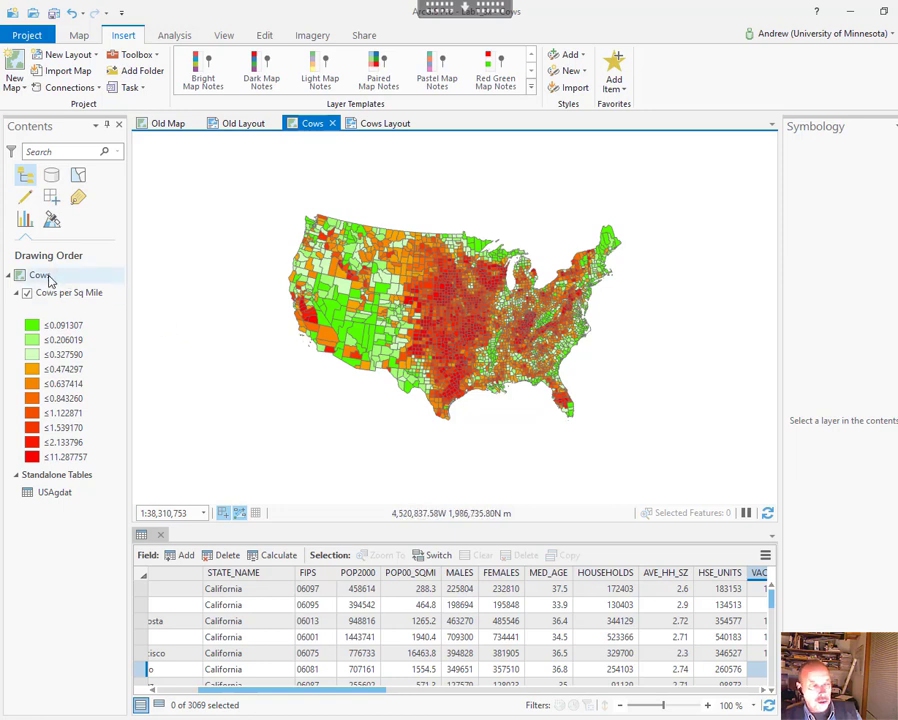
right_click(40, 275)
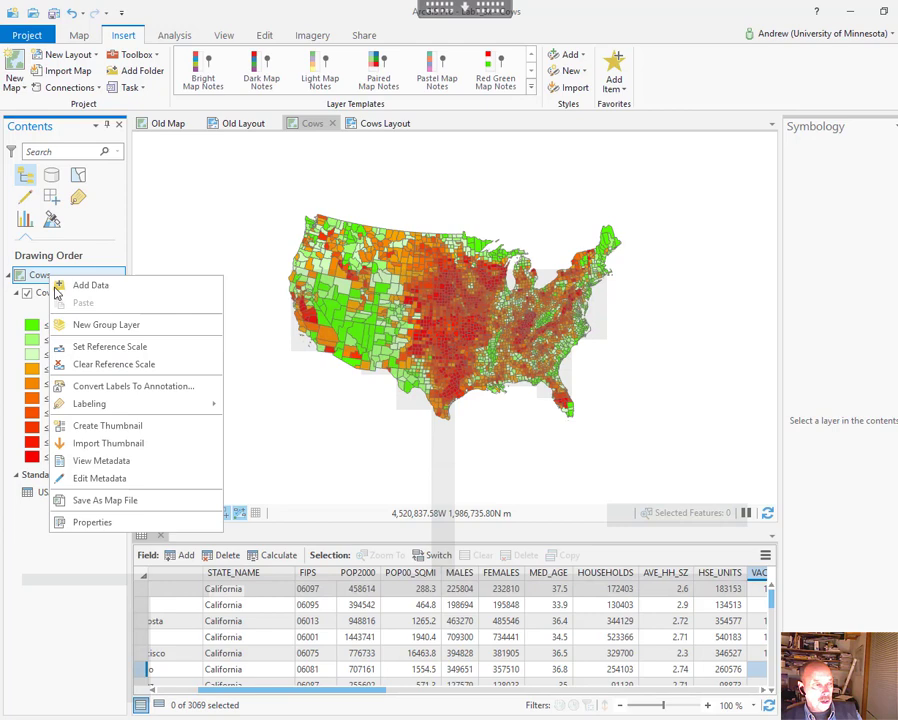
left_click(68, 292)
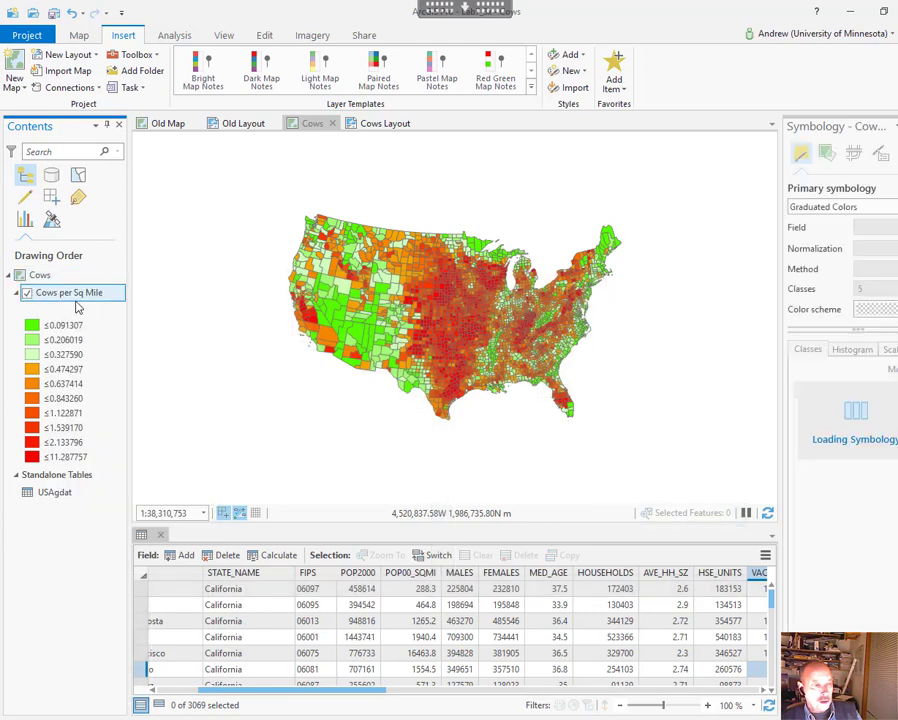
right_click(67, 292)
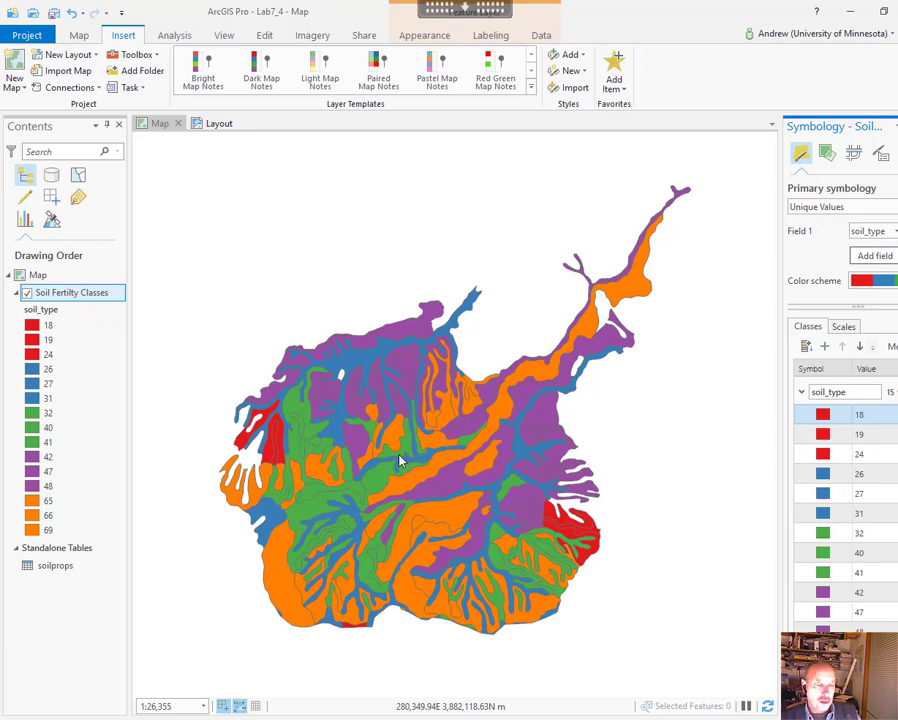
mouse_move(395, 450)
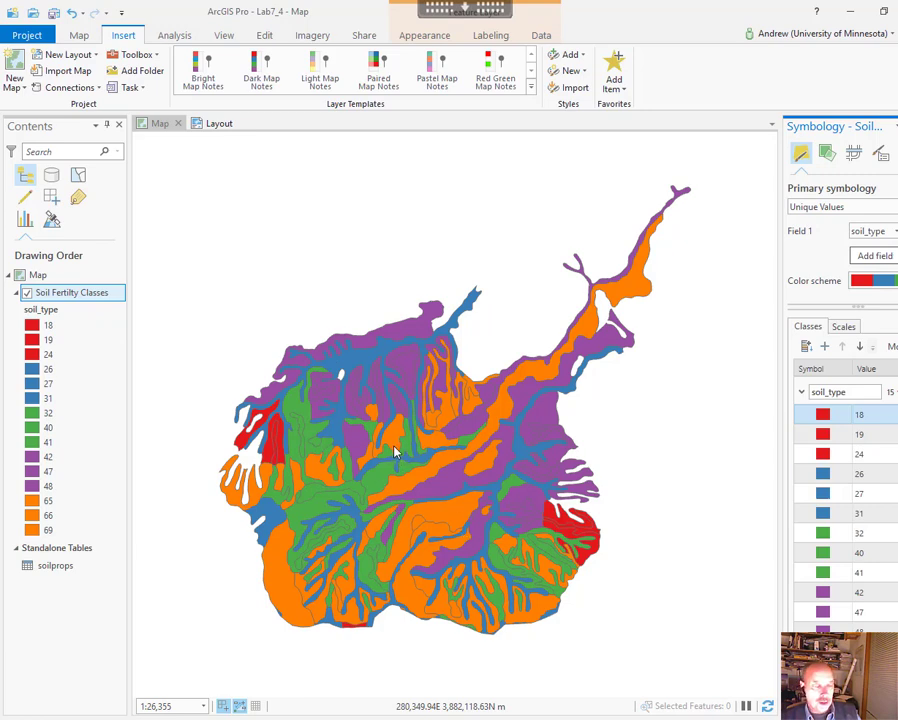
mouse_move(408, 370)
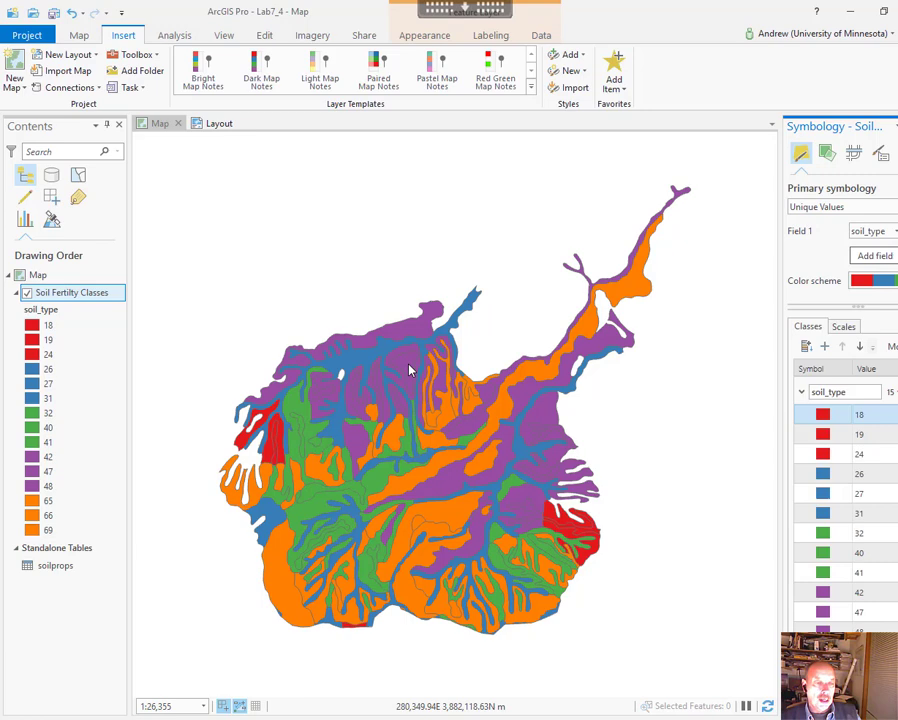
mouse_move(405, 365)
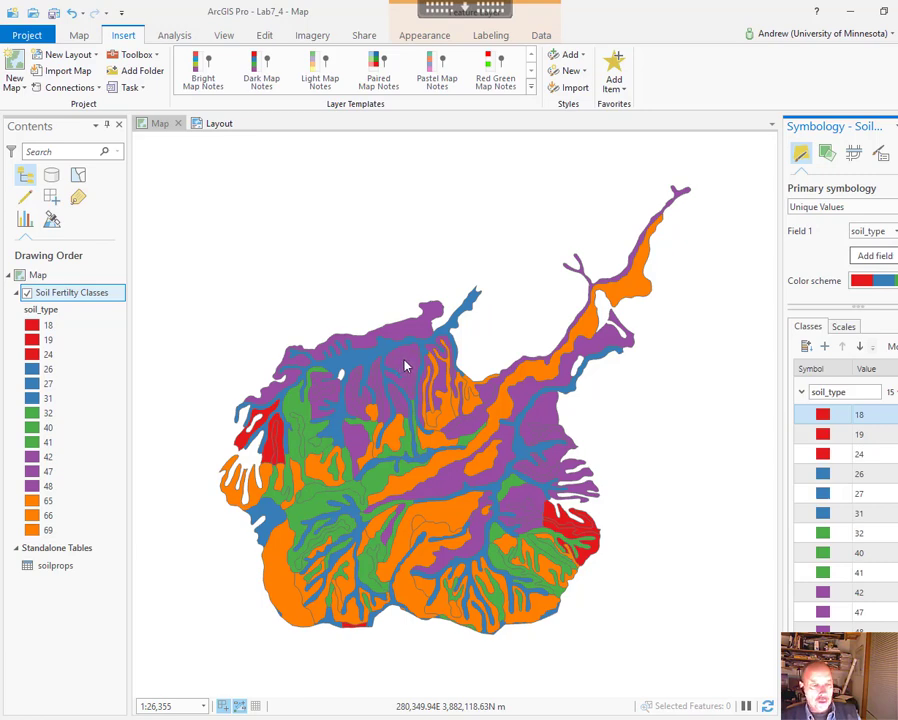
mouse_move(210, 362)
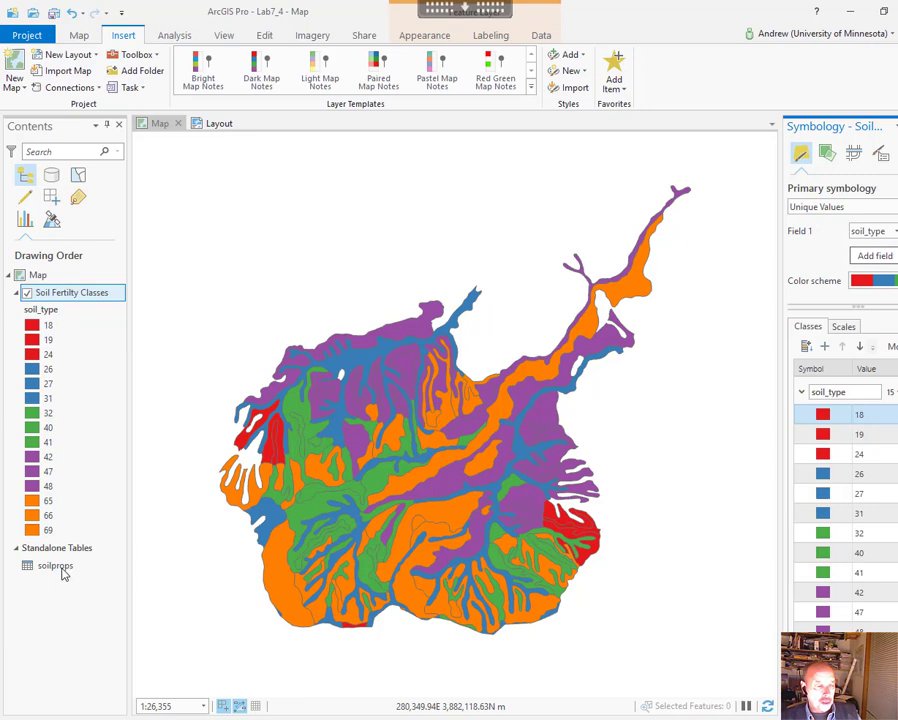
mouse_move(64, 573)
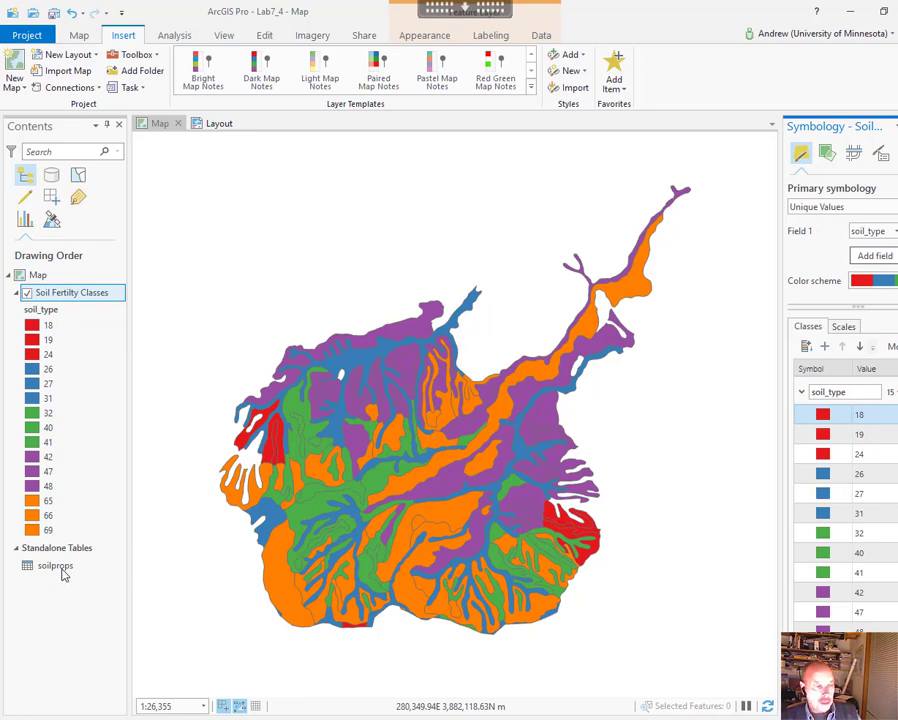
Step: Open the context menu of the soilprops standalone table in Contents
right_click(55, 566)
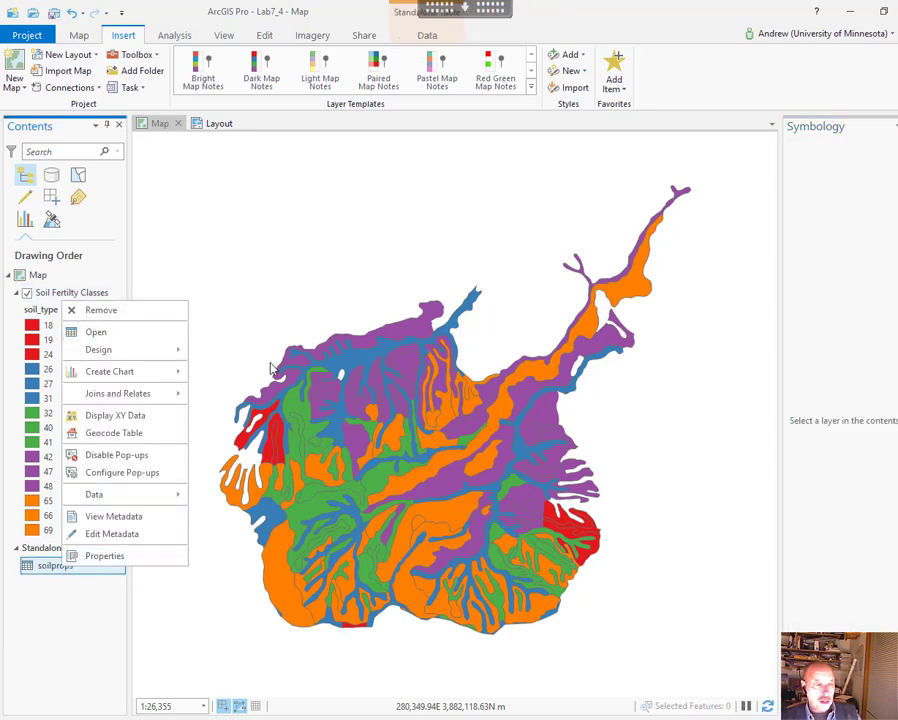
left_click(95, 331)
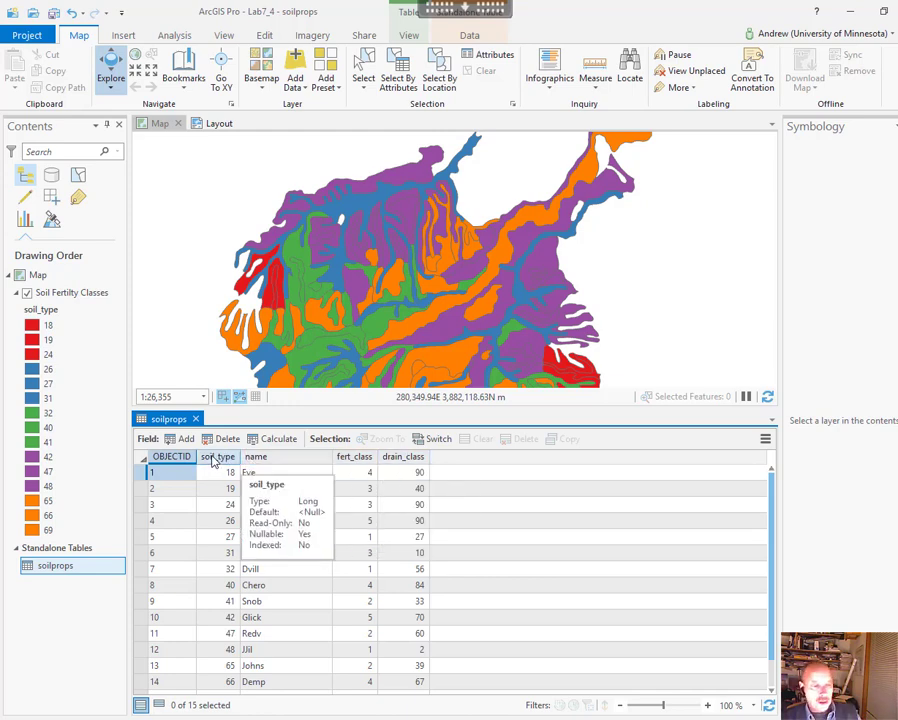
mouse_move(355, 456)
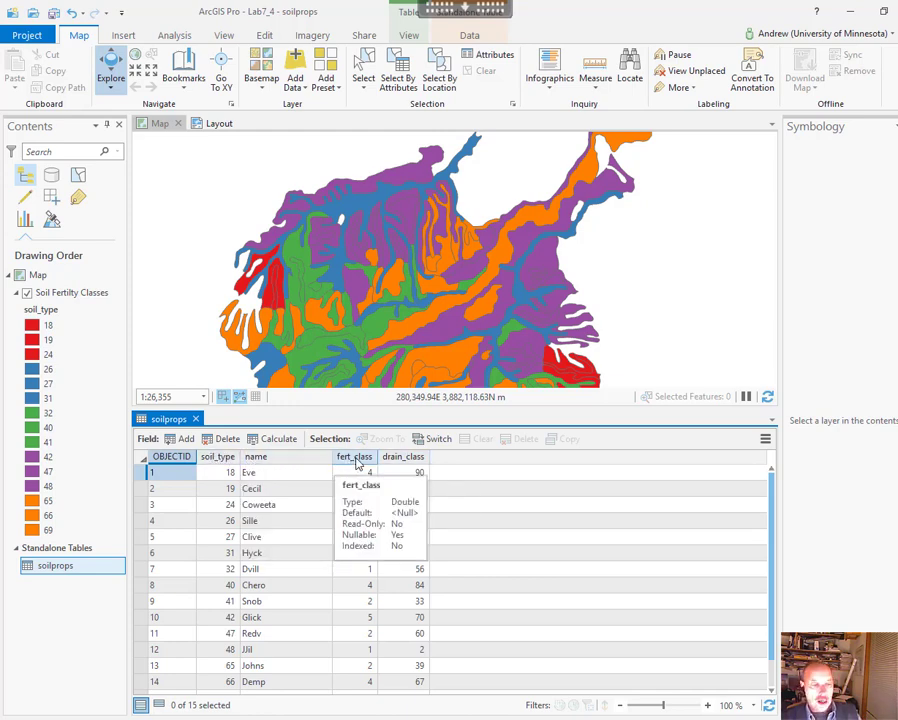
mouse_move(402, 457)
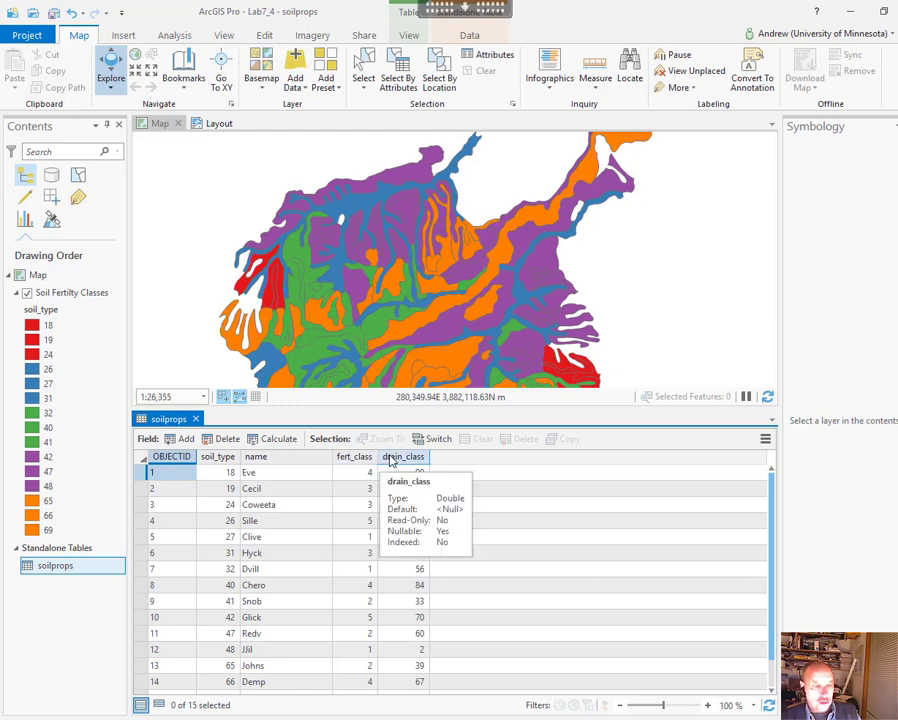
mouse_move(217, 456)
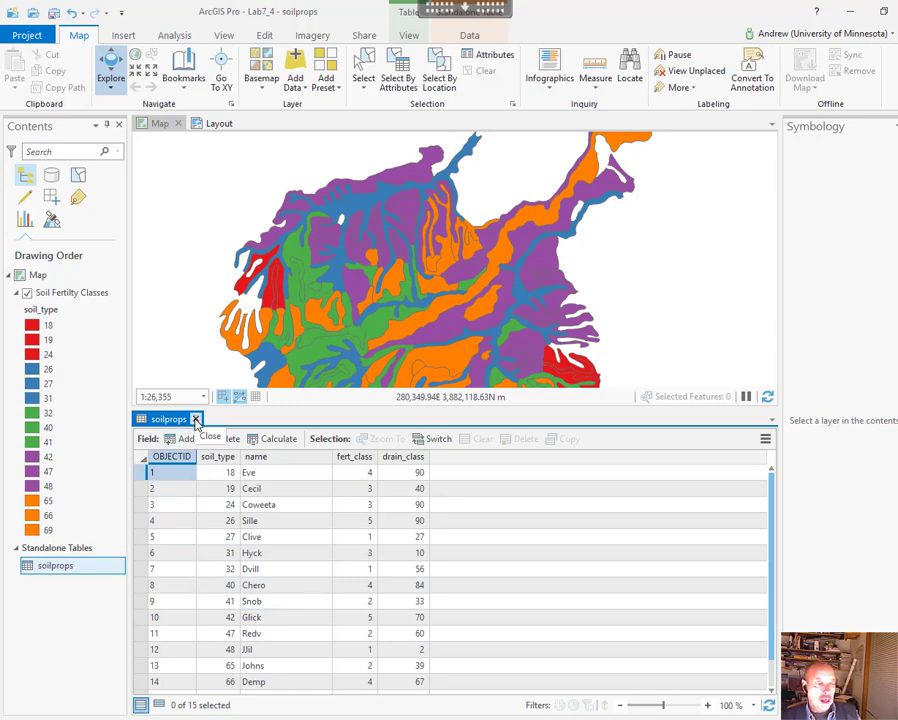
left_click(196, 418)
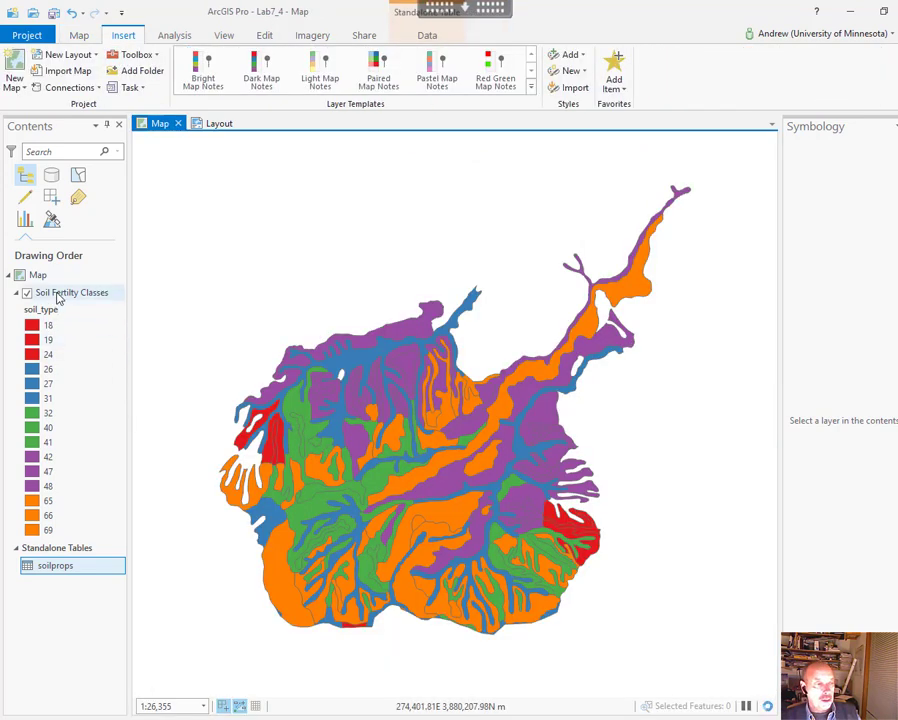
Step: Review the joined name, fert_class and drain_class fields, then reopen the Soil Fertility Classes menu
right_click(71, 292)
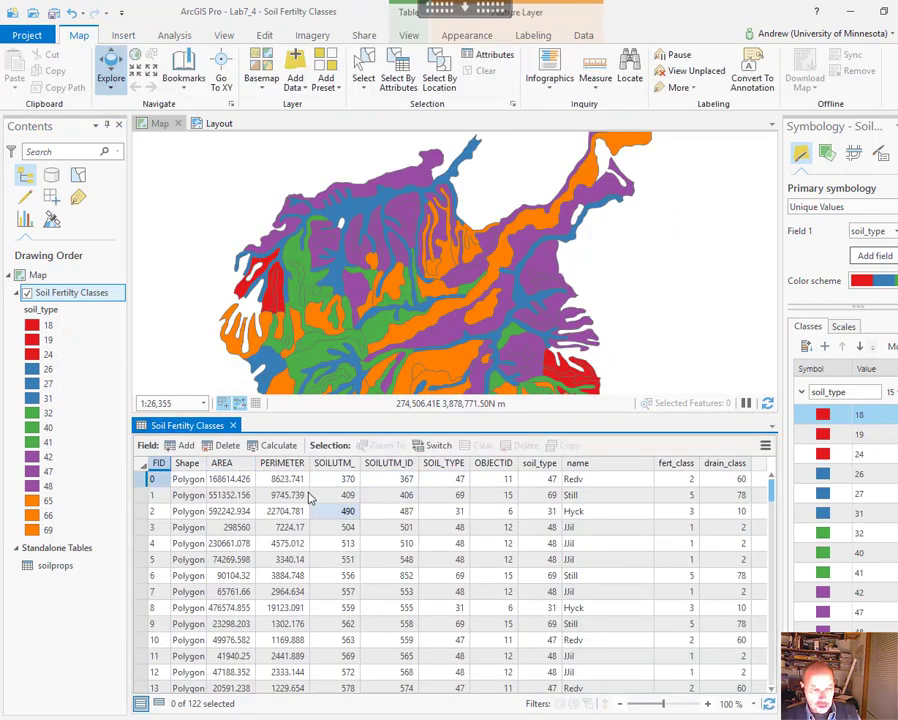
mouse_move(430, 477)
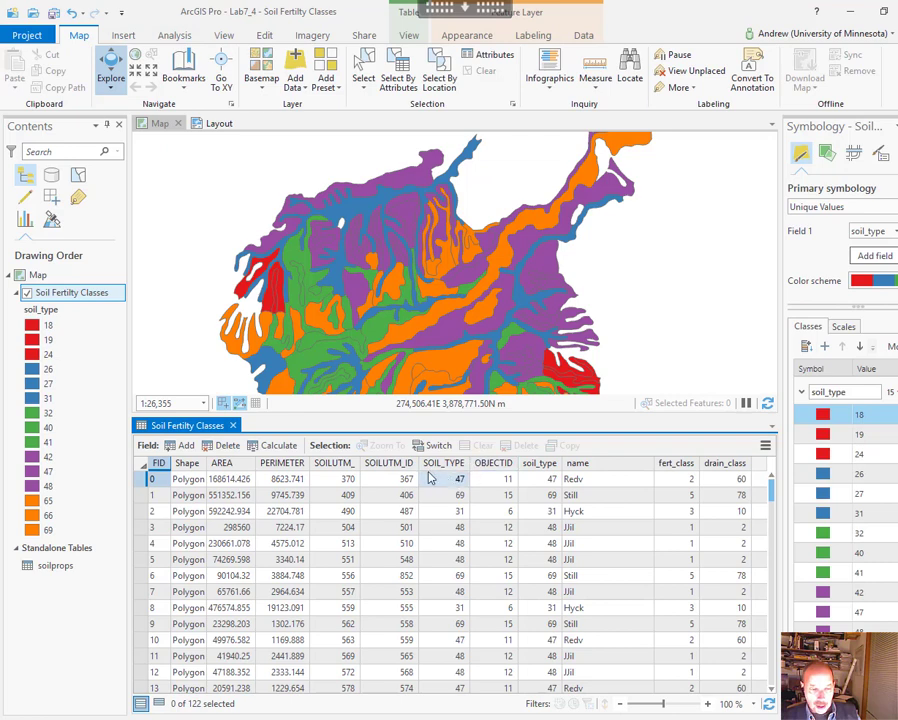
mouse_move(444, 463)
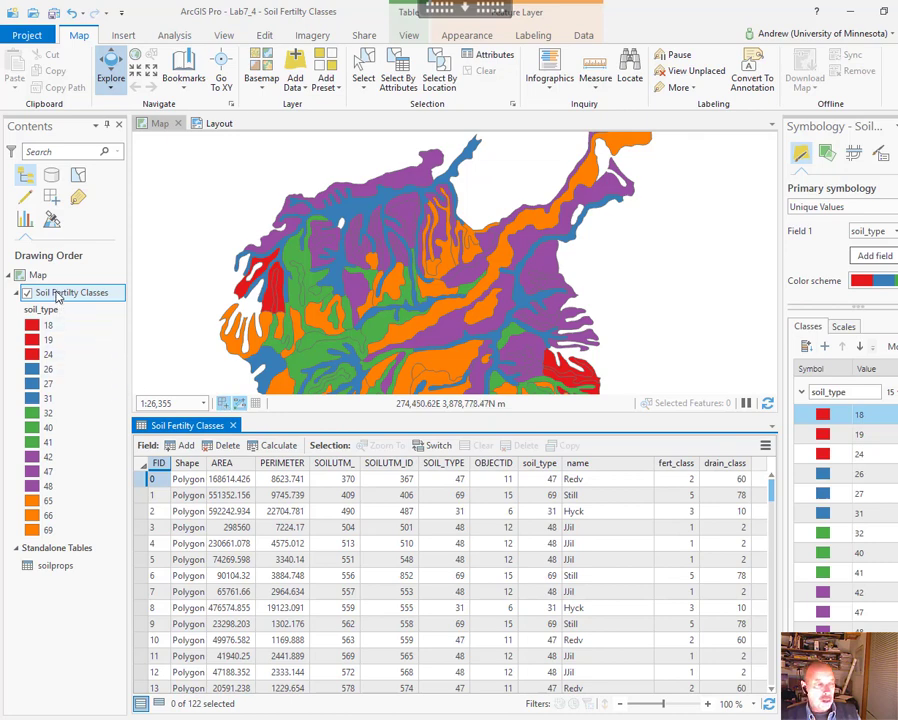
right_click(70, 292)
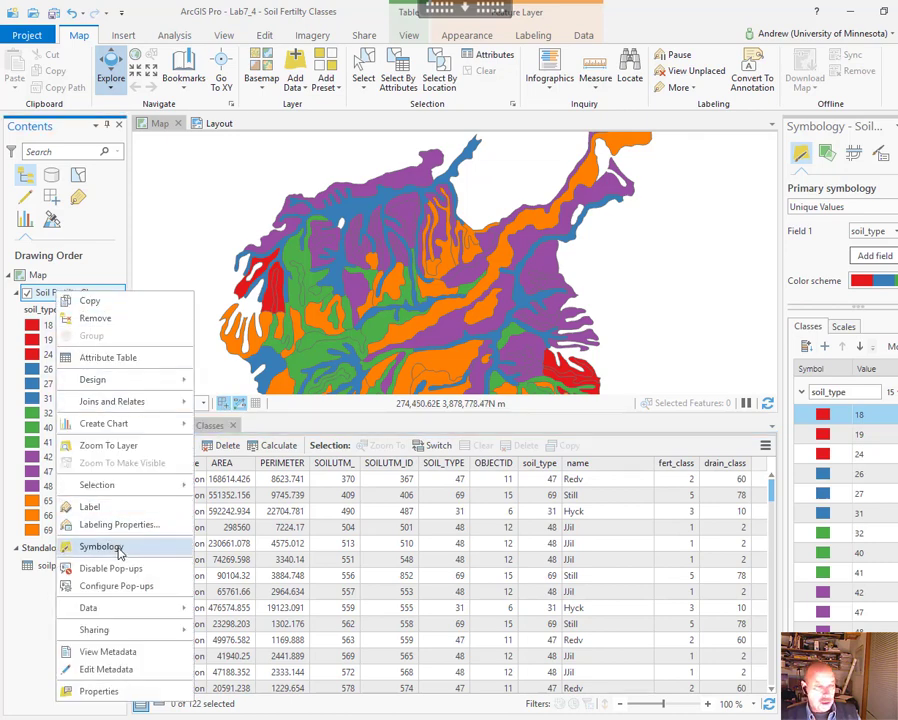
Step: Symbolize Soil Fertility Classes by fert_class unique values and view the Macon County layout
left_click(100, 545)
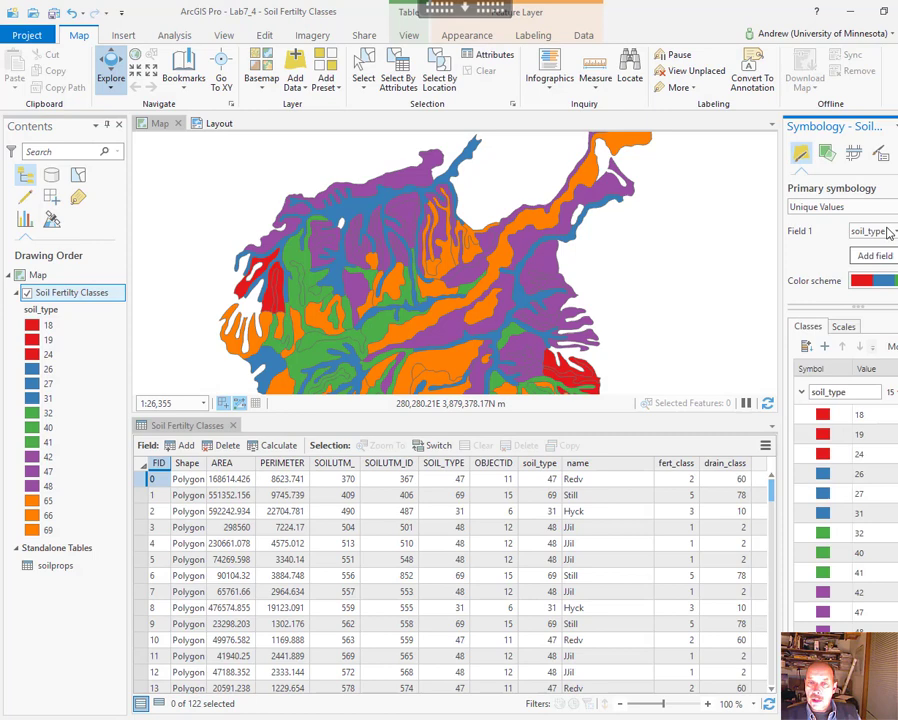
left_click(872, 231)
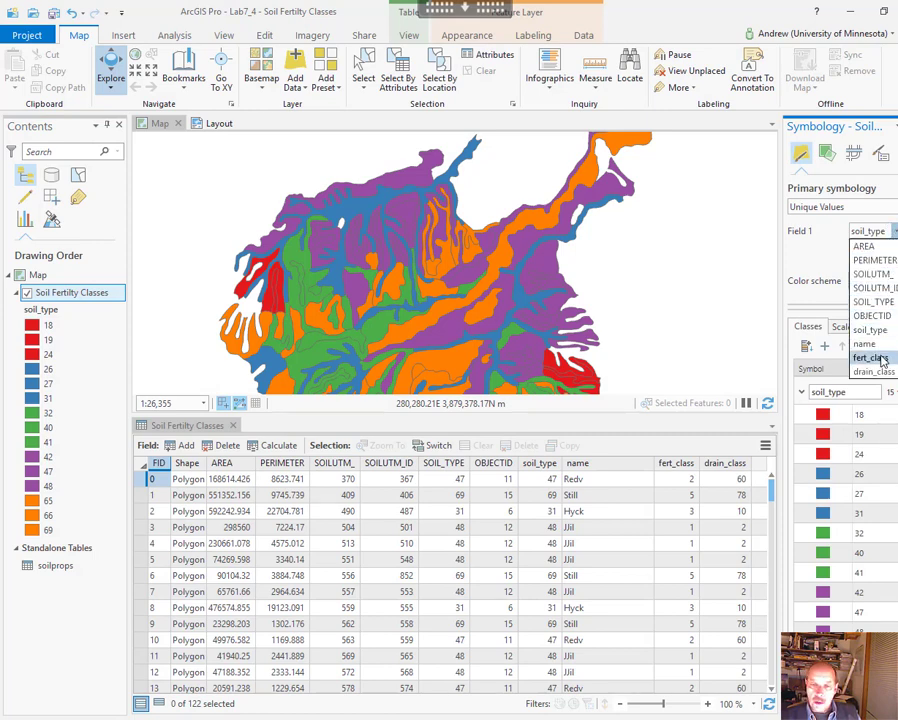
left_click(872, 356)
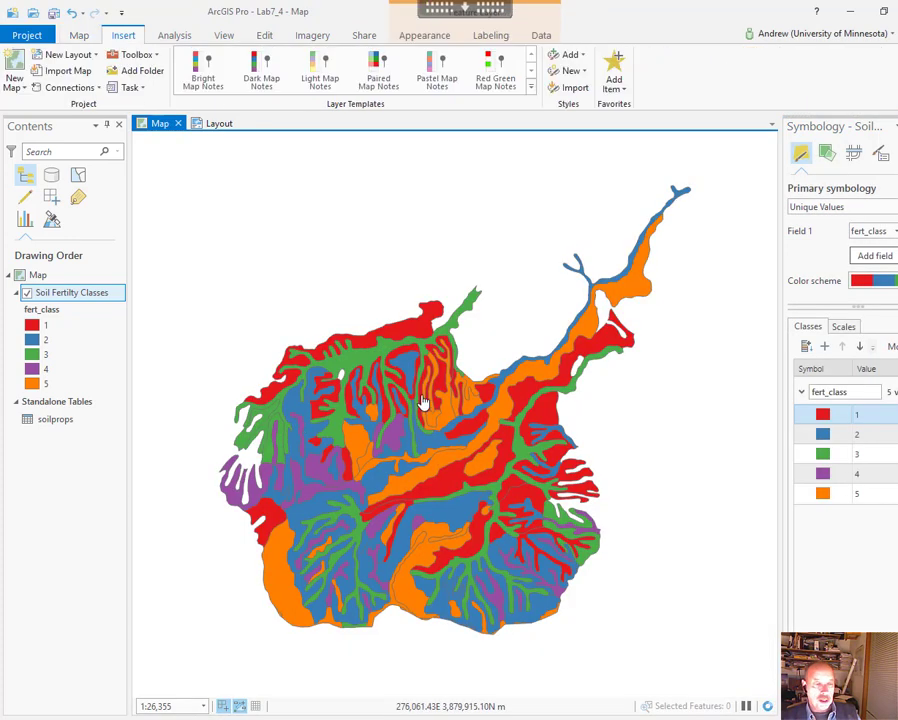
mouse_move(365, 427)
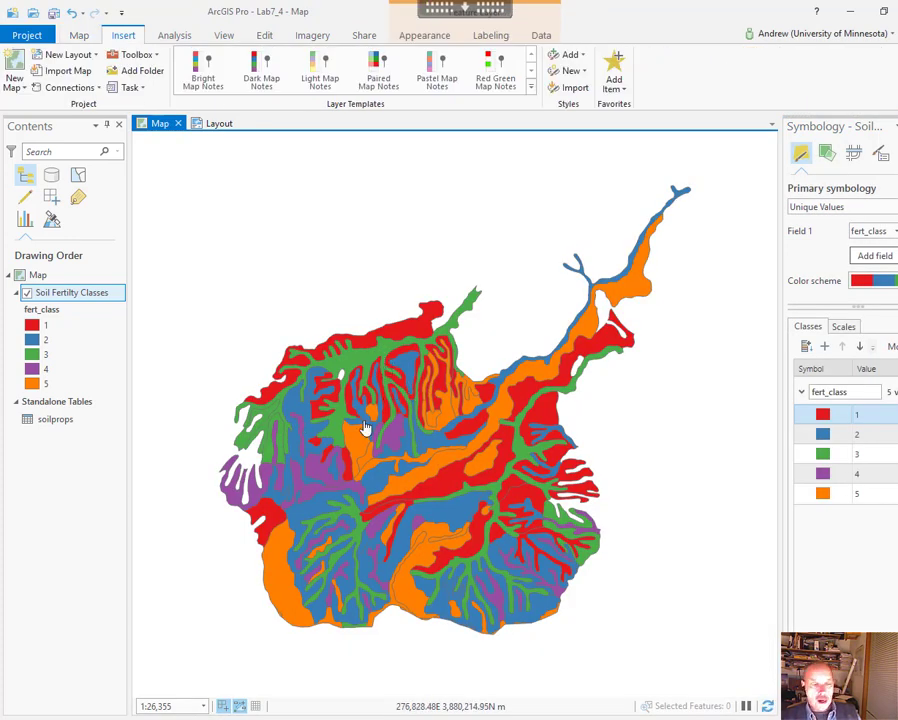
mouse_move(380, 398)
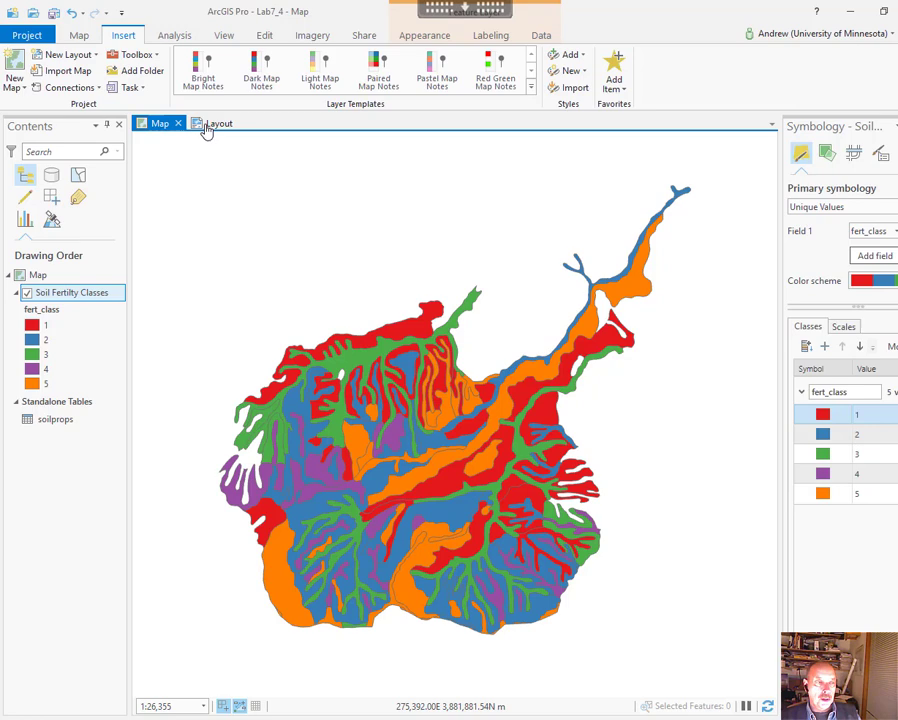
left_click(218, 122)
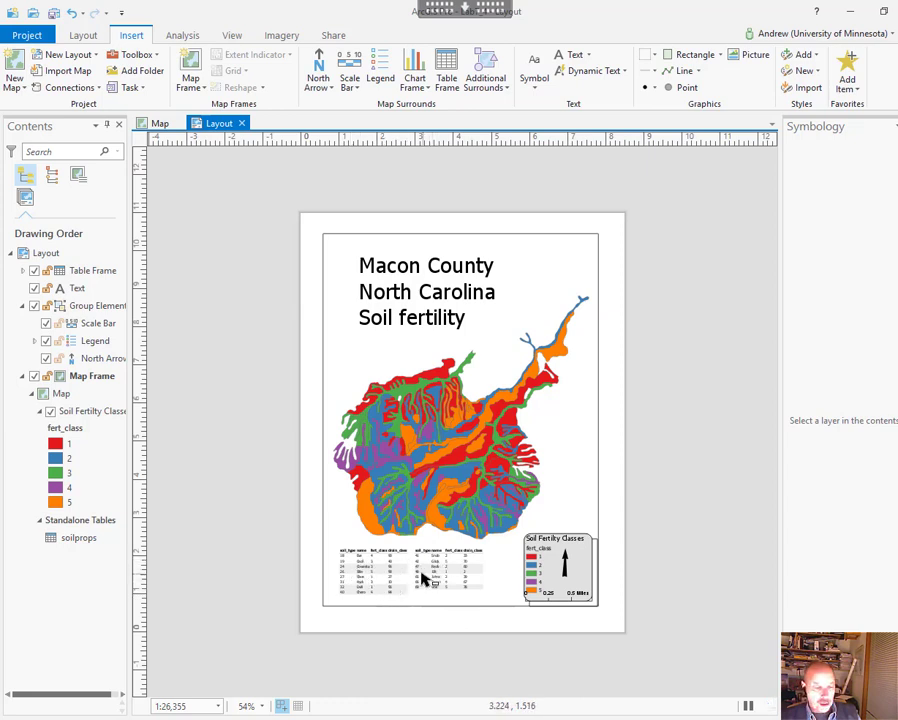
mouse_move(383, 350)
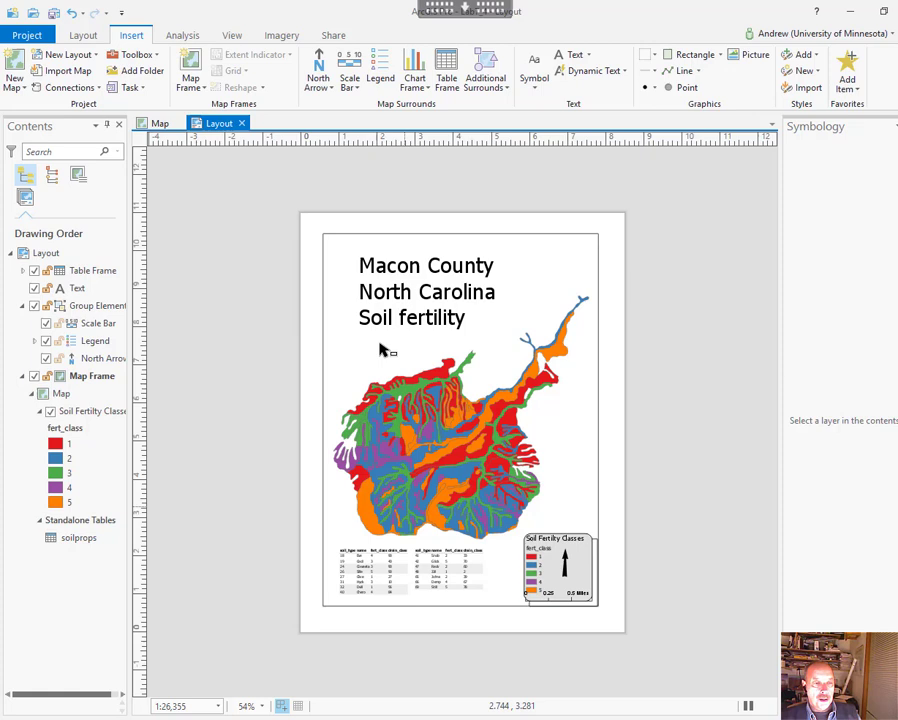
mouse_move(465, 451)
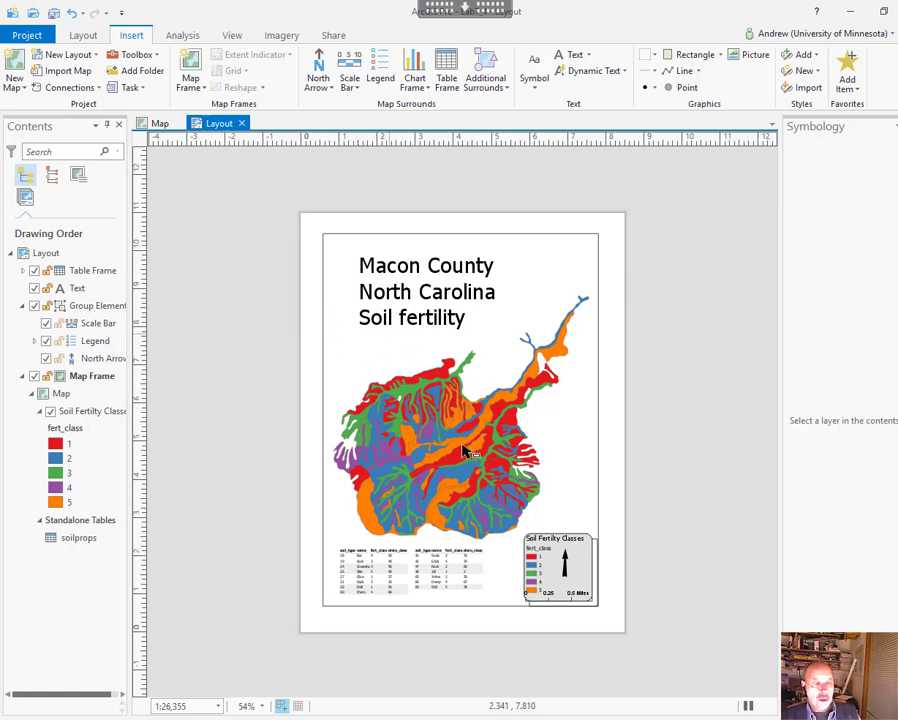